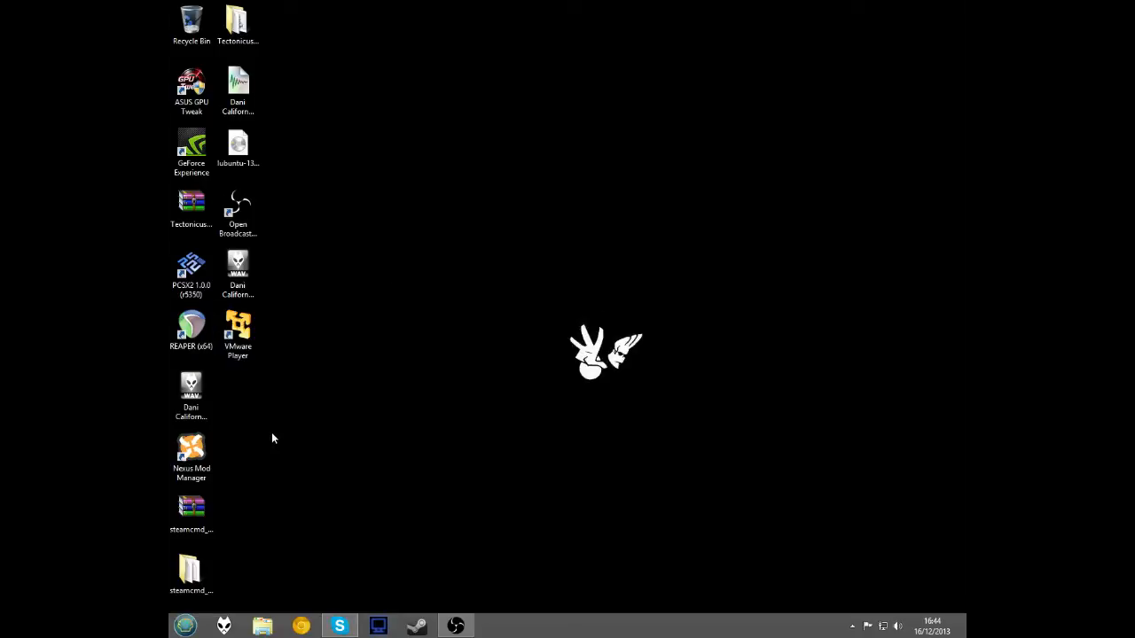
mouse_move(403, 286)
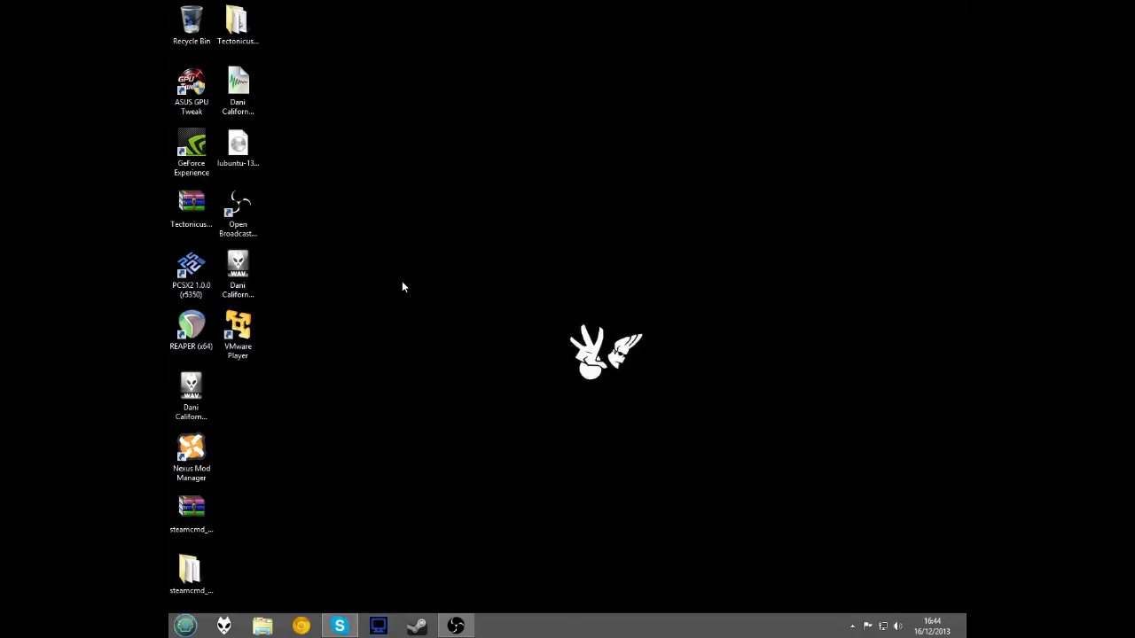
mouse_move(415, 285)
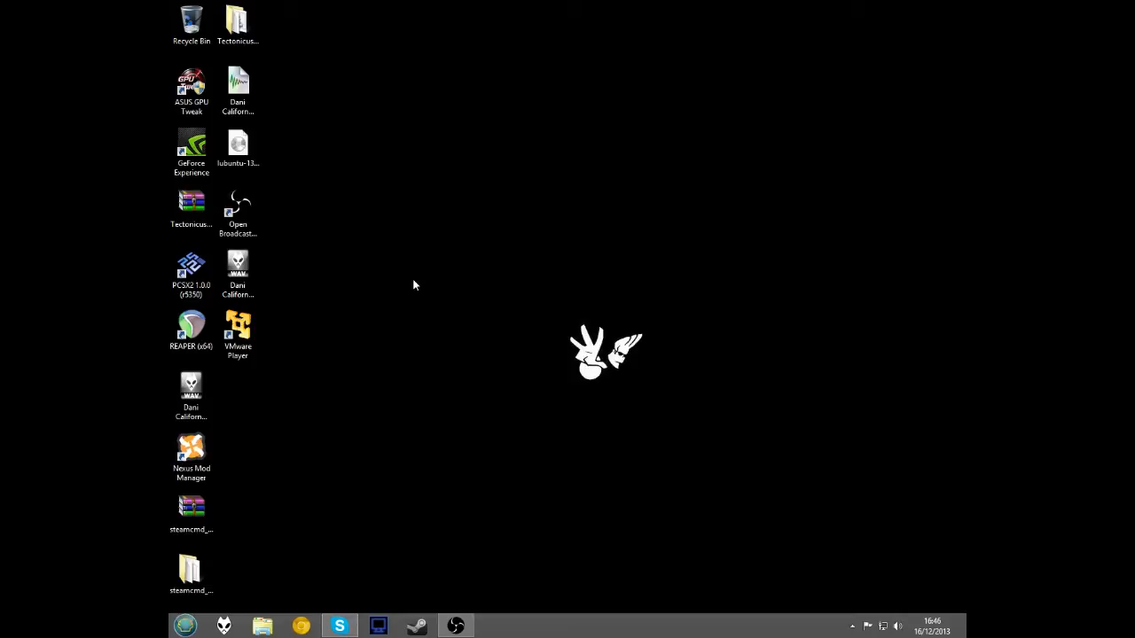
mouse_move(410, 179)
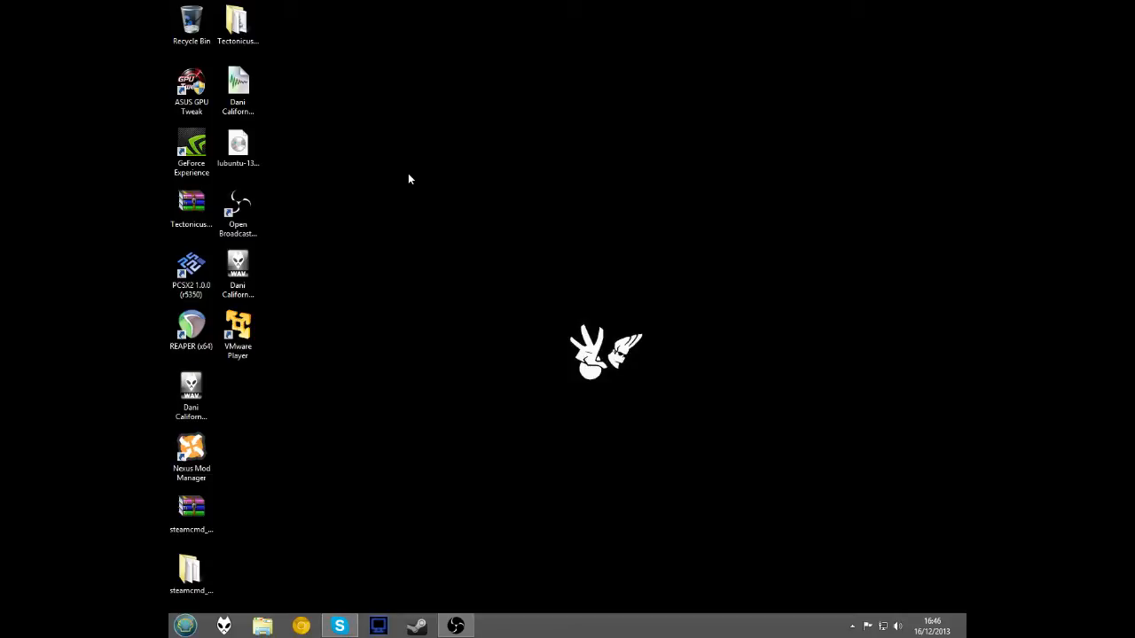
mouse_move(451, 161)
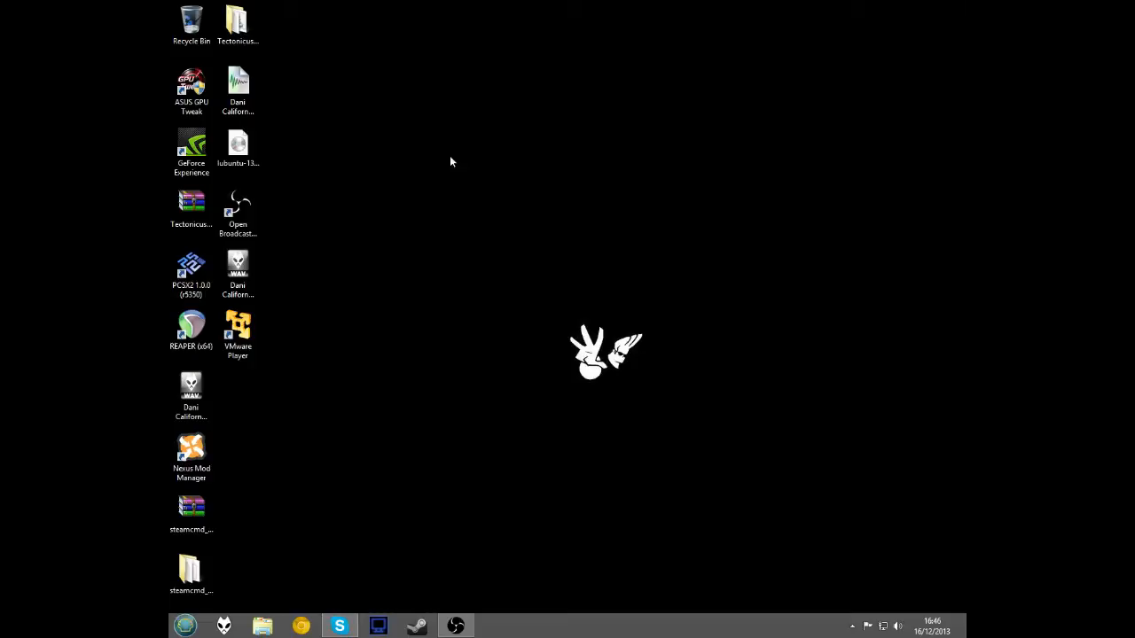
Step: Launch REAPER (x64) from its desktop shortcut
left_click(191, 325)
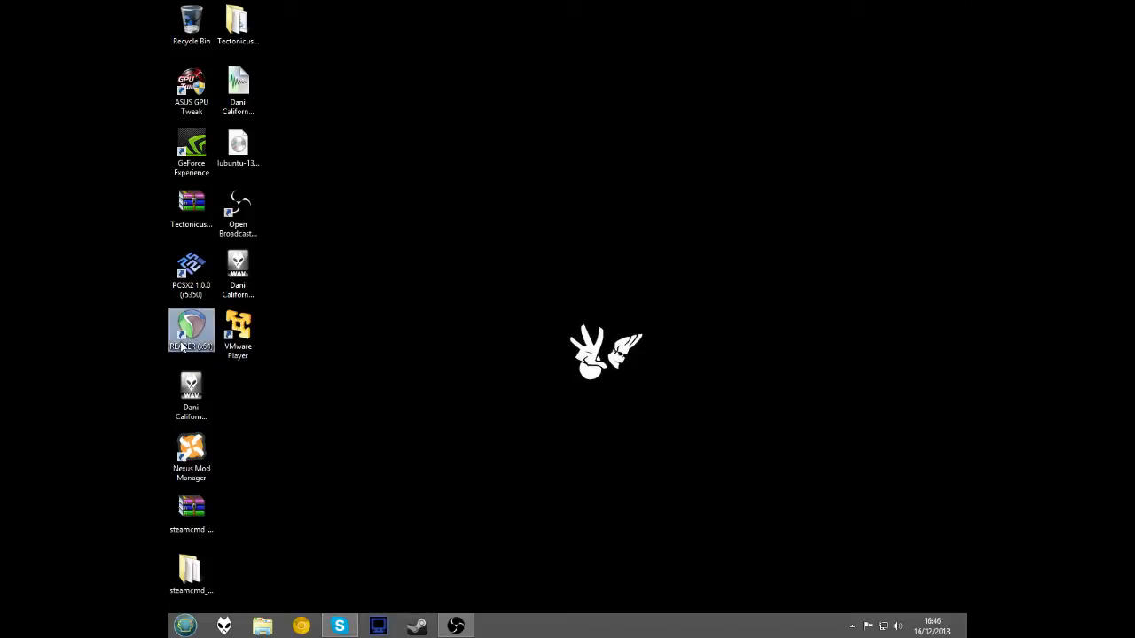
mouse_move(186, 328)
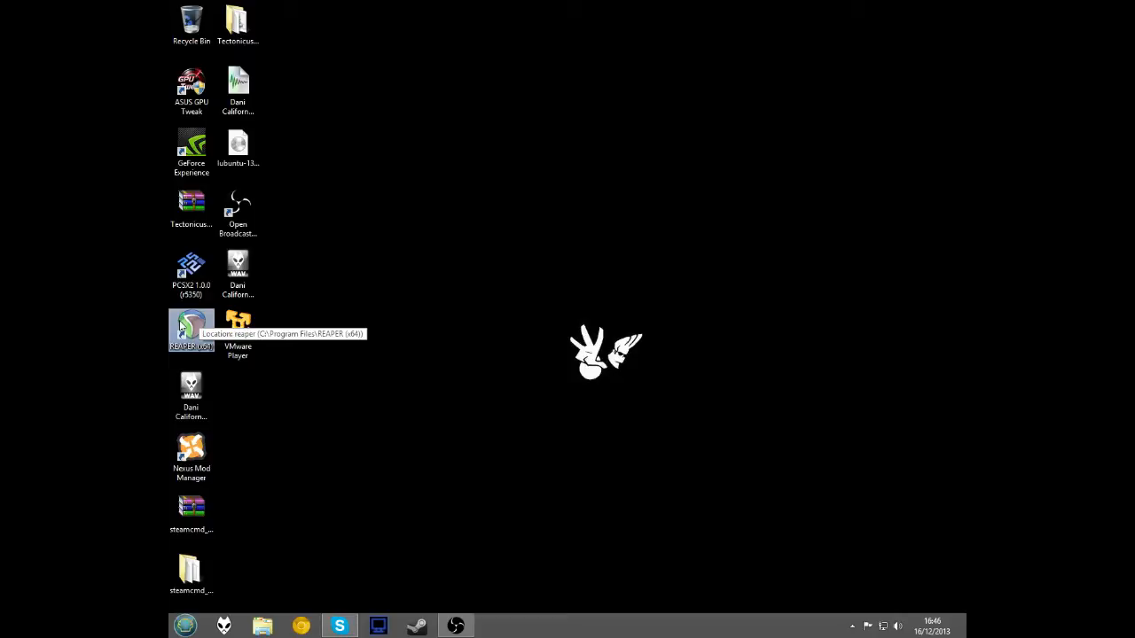
mouse_move(397, 335)
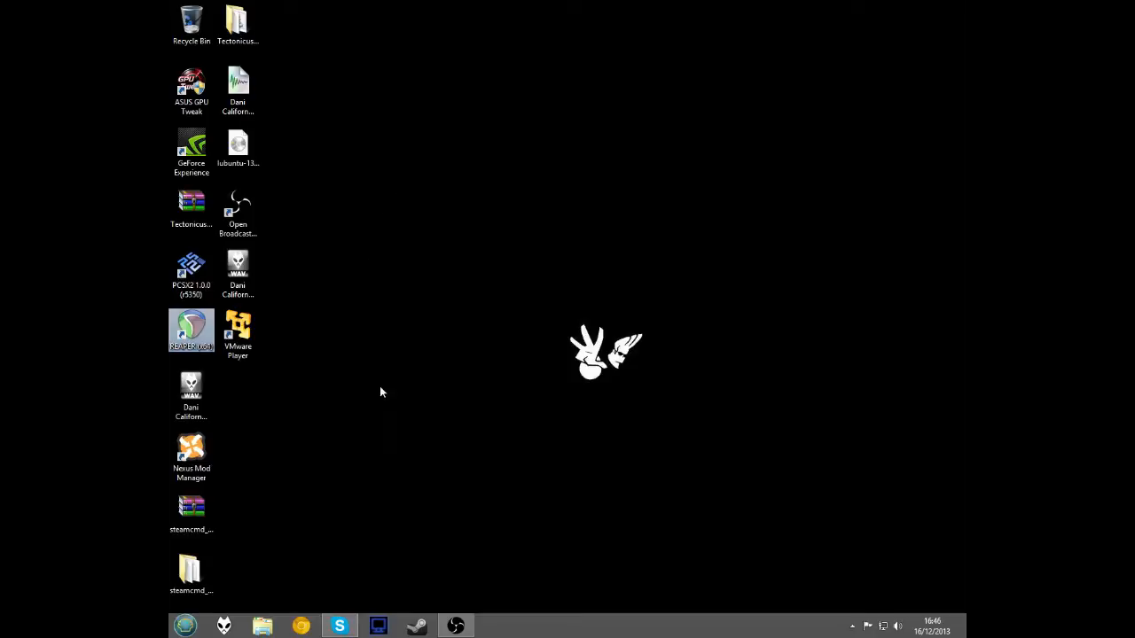
mouse_move(248, 459)
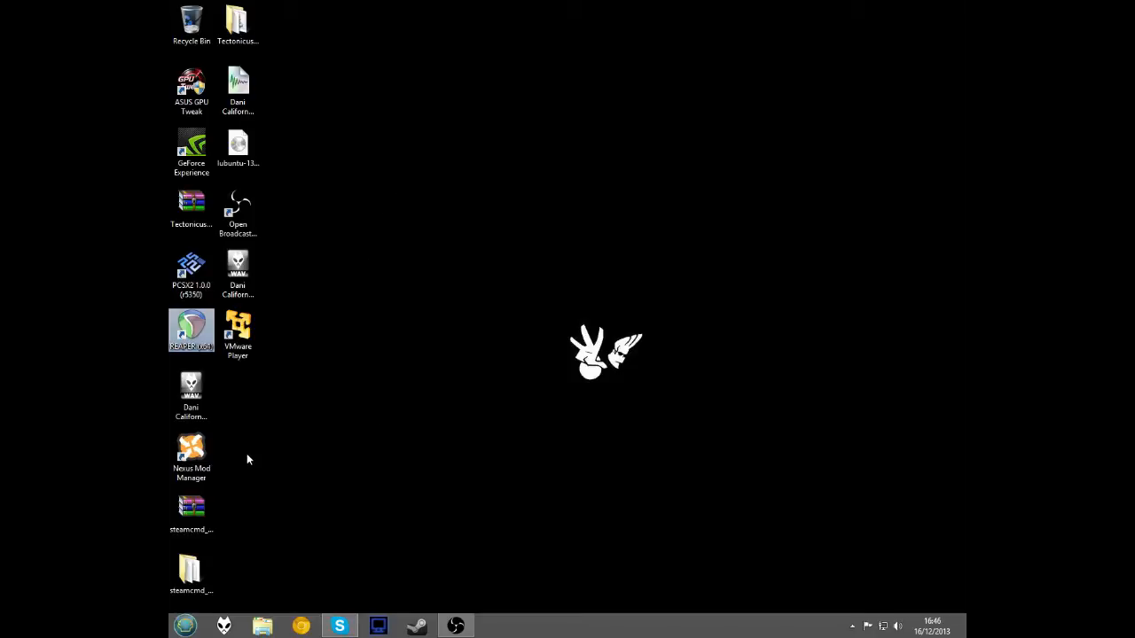
left_click(237, 330)
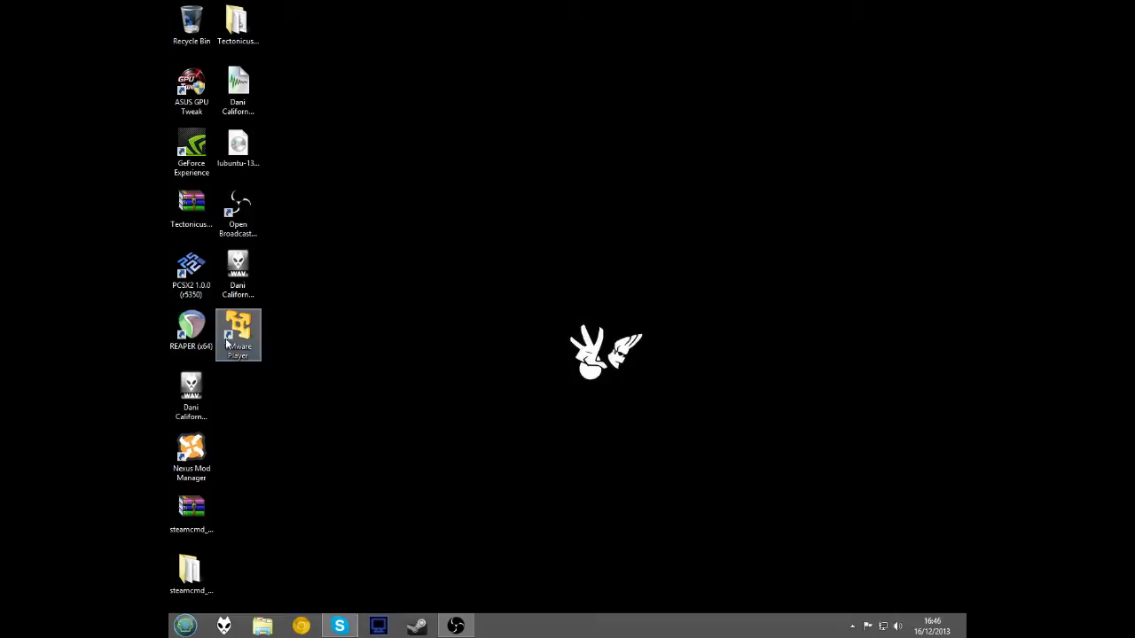
mouse_move(211, 308)
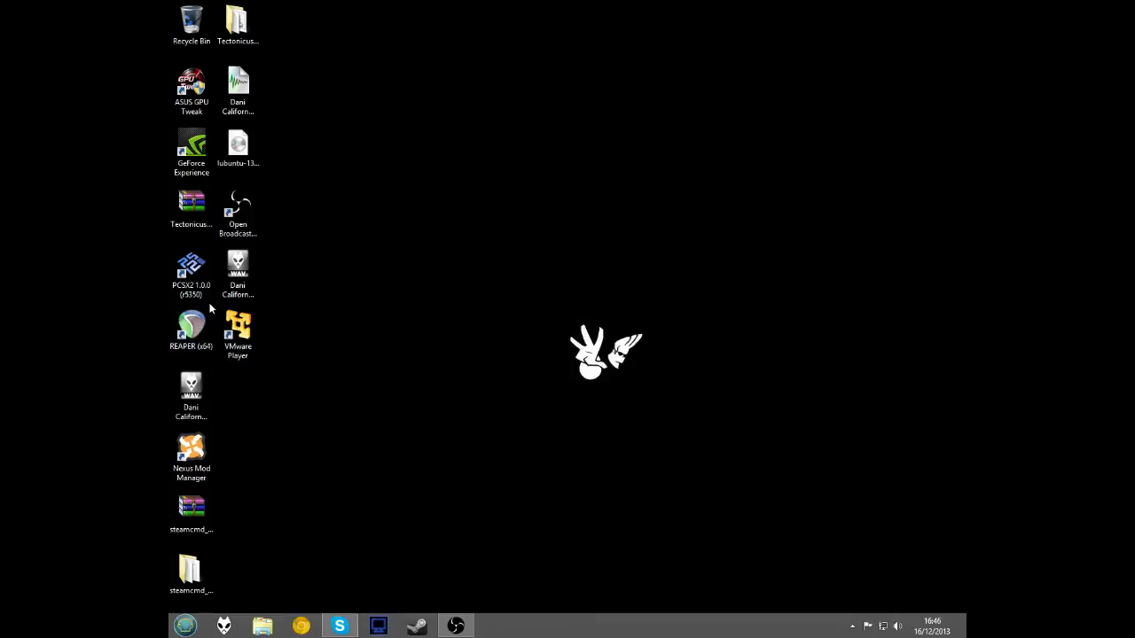
double_click(190, 325)
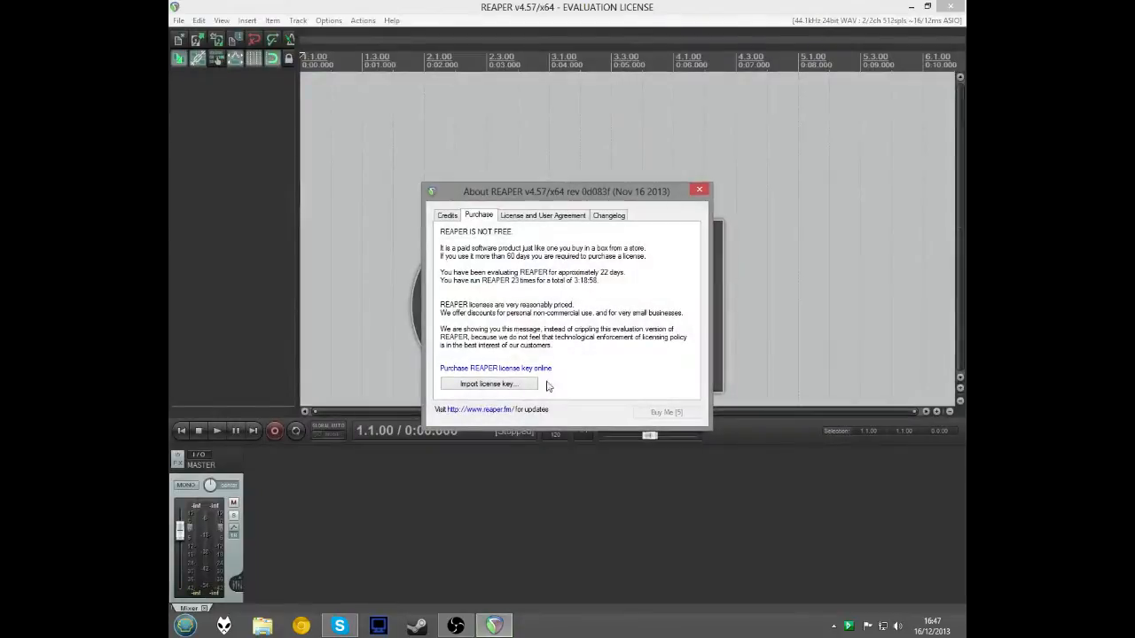
Step: Move the About REAPER licence notice up, then choose Still Evaluating
left_click_drag(567, 191, 529, 180)
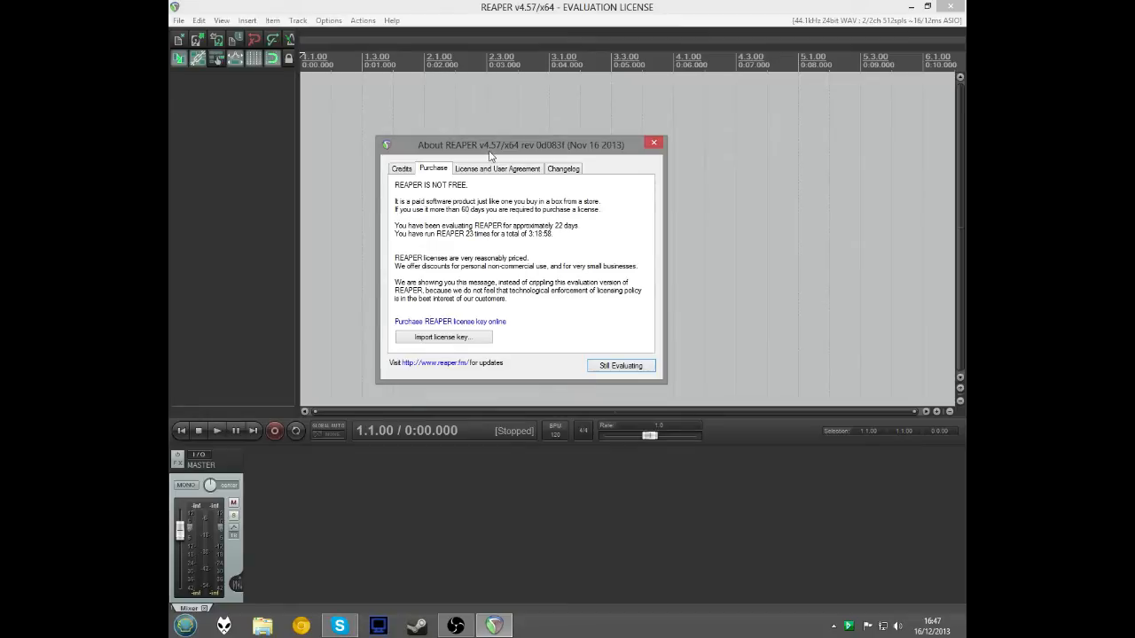
mouse_move(540, 234)
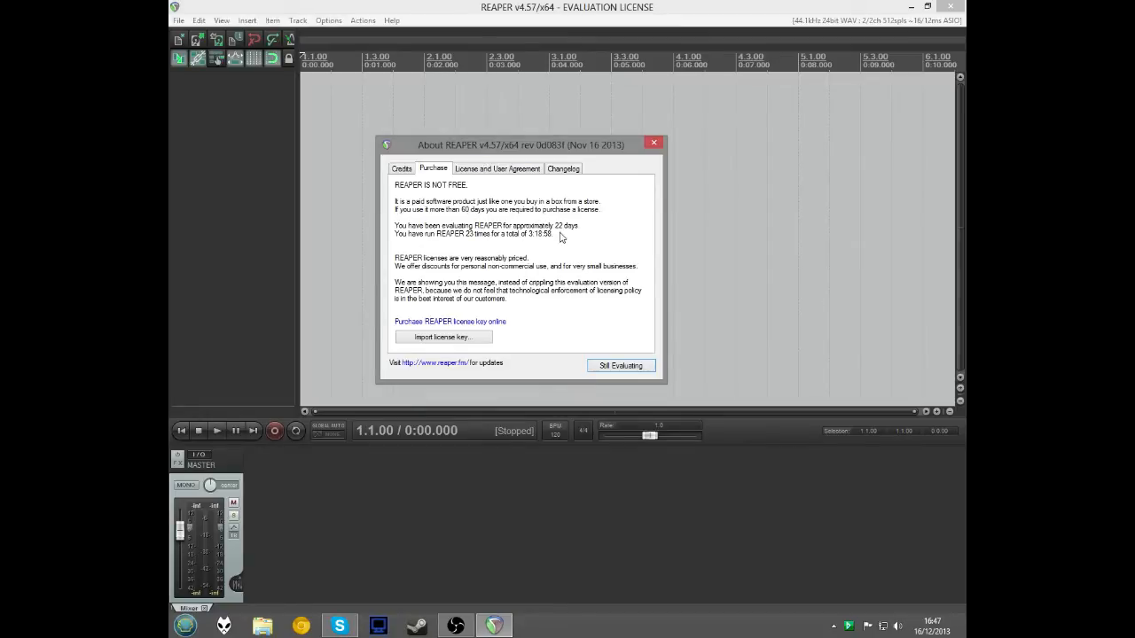
mouse_move(569, 240)
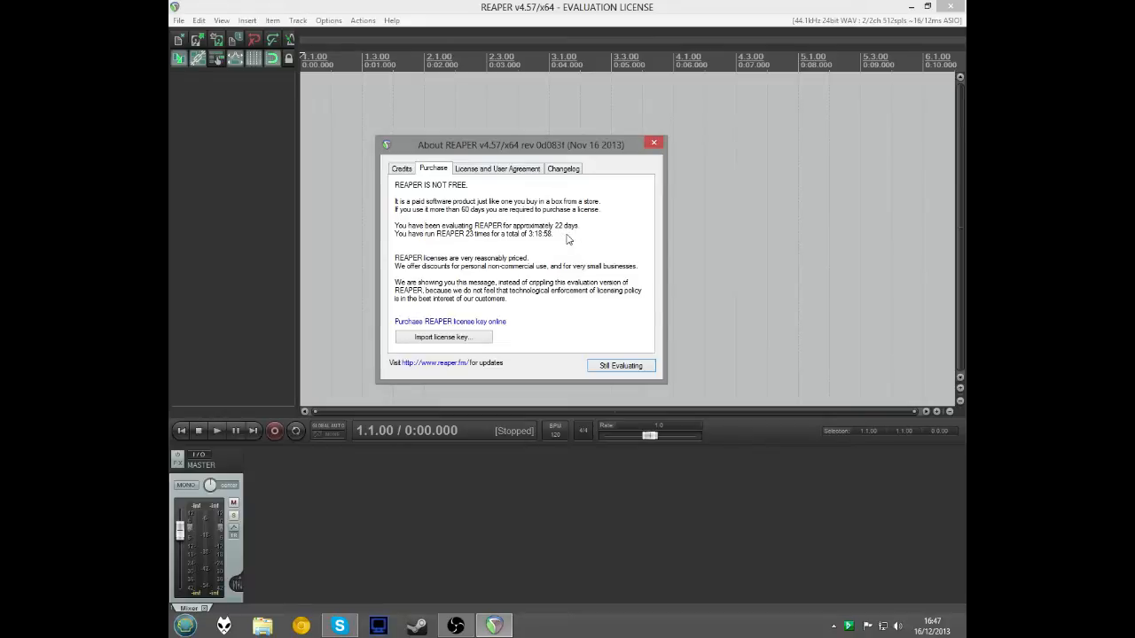
mouse_move(541, 248)
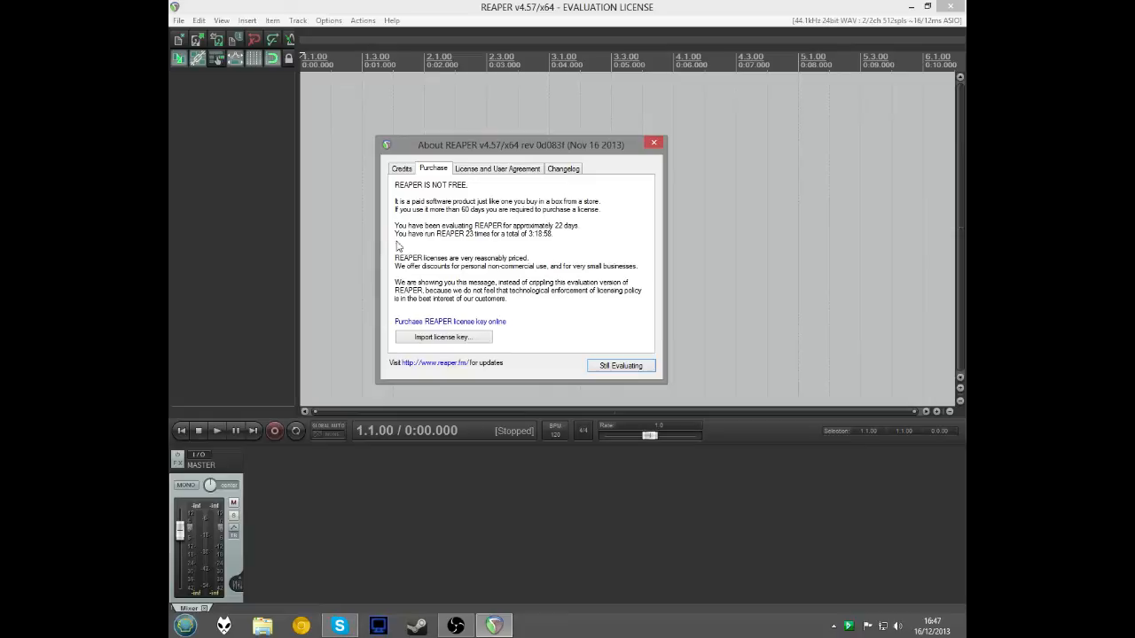
mouse_move(555, 343)
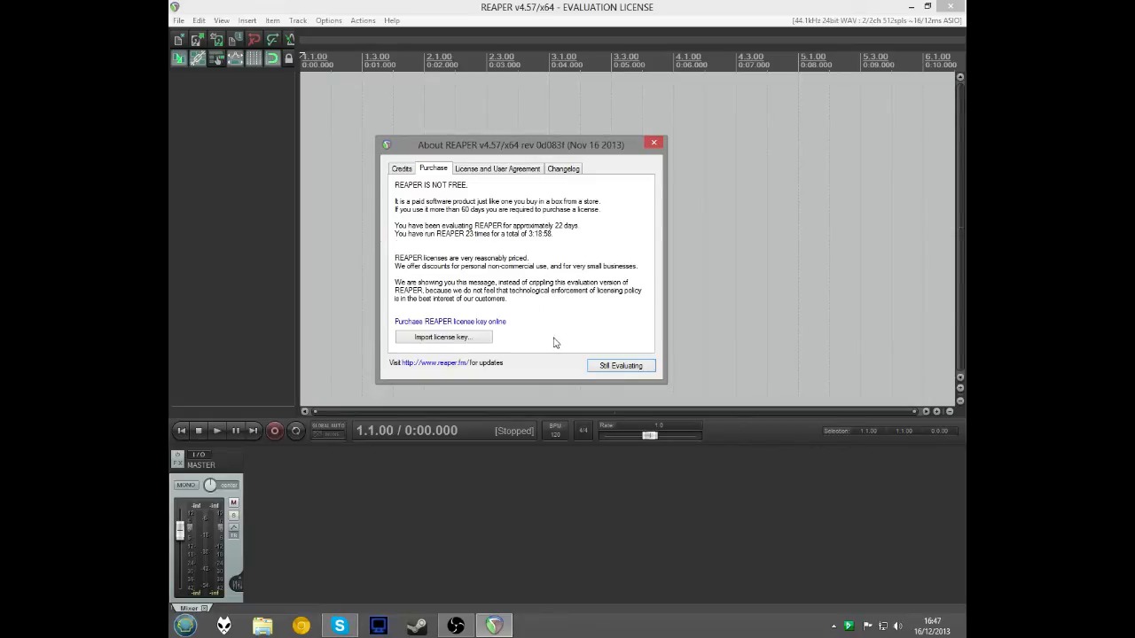
mouse_move(621, 365)
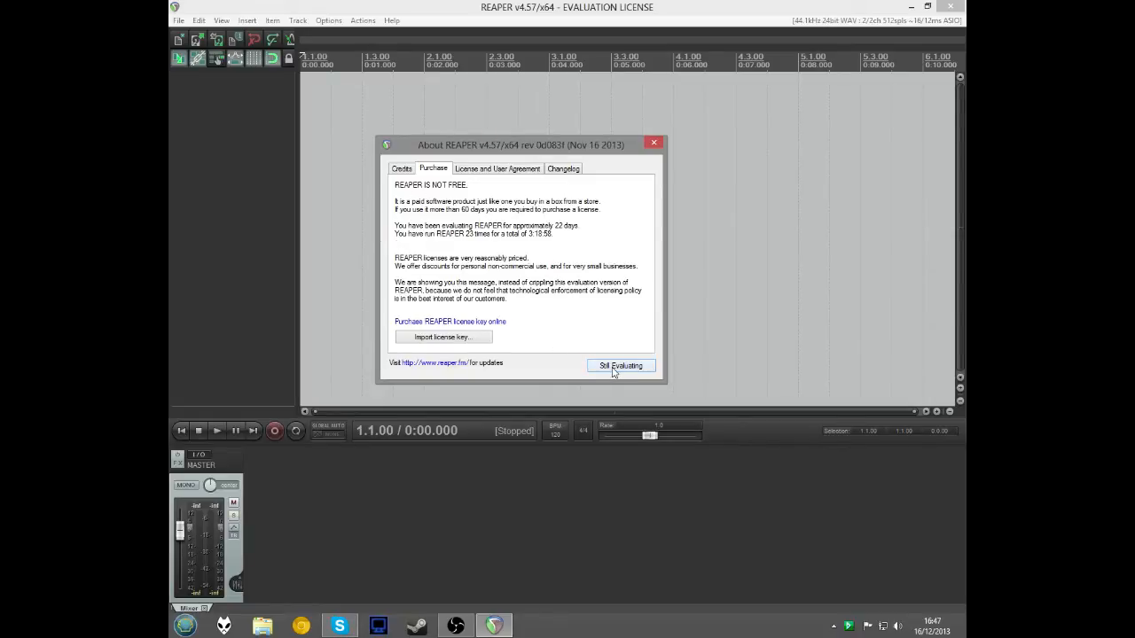
left_click(621, 365)
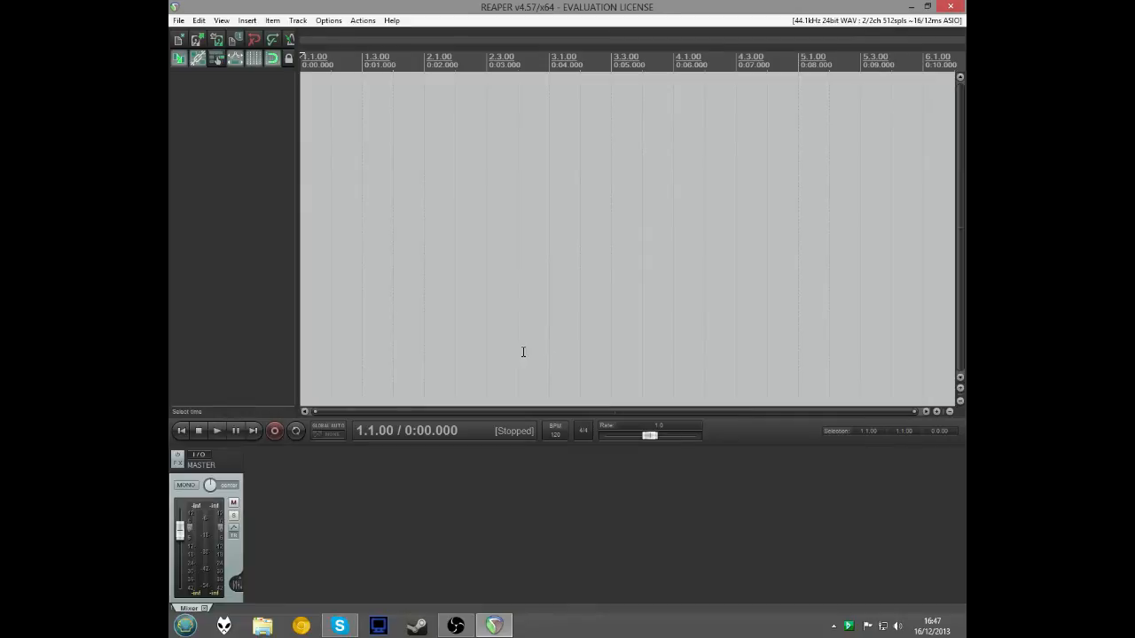
mouse_move(244, 332)
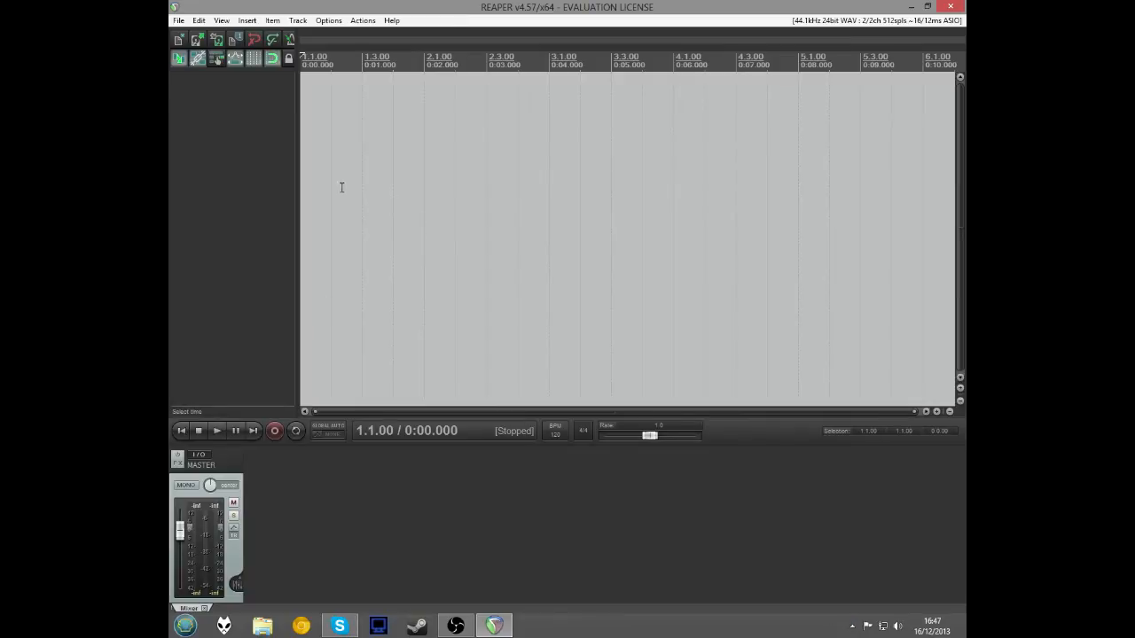
mouse_move(323, 93)
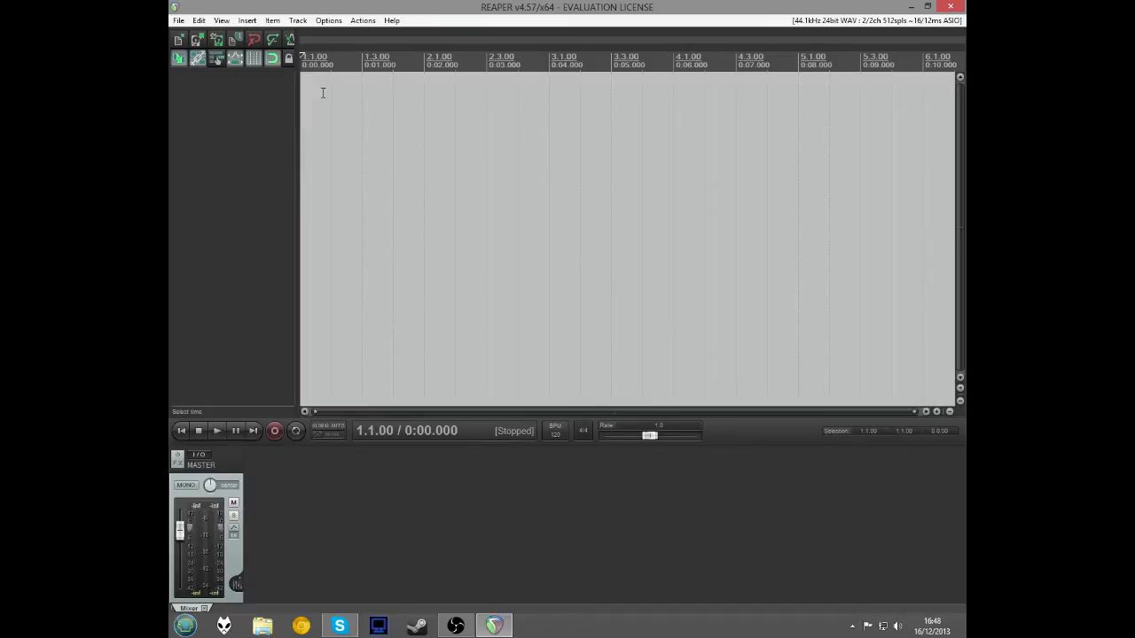
mouse_move(437, 108)
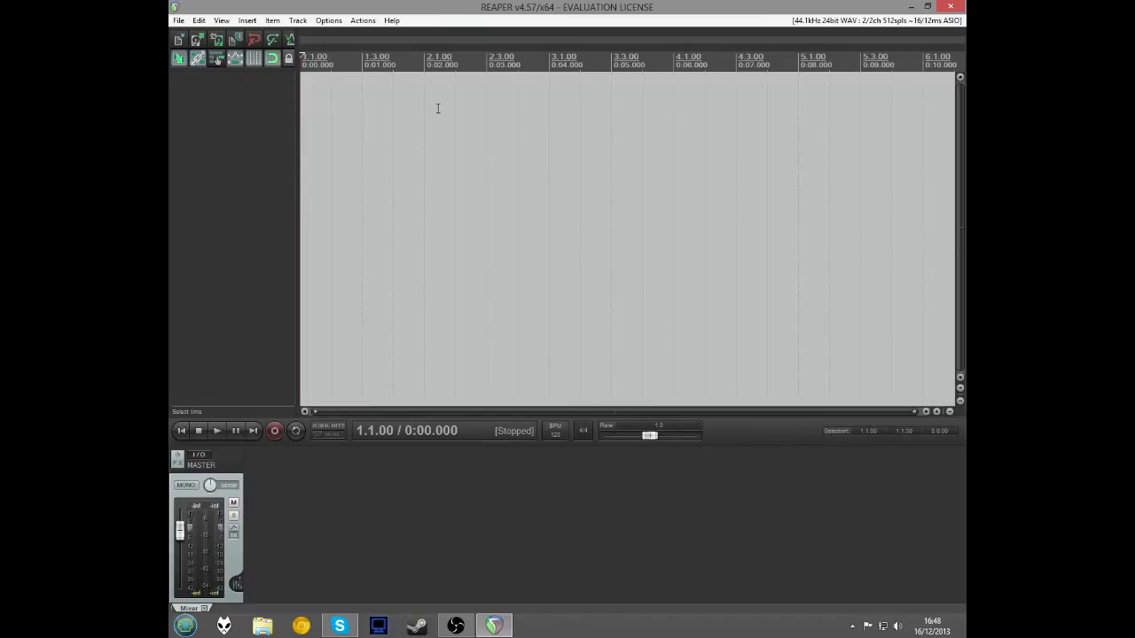
mouse_move(391, 158)
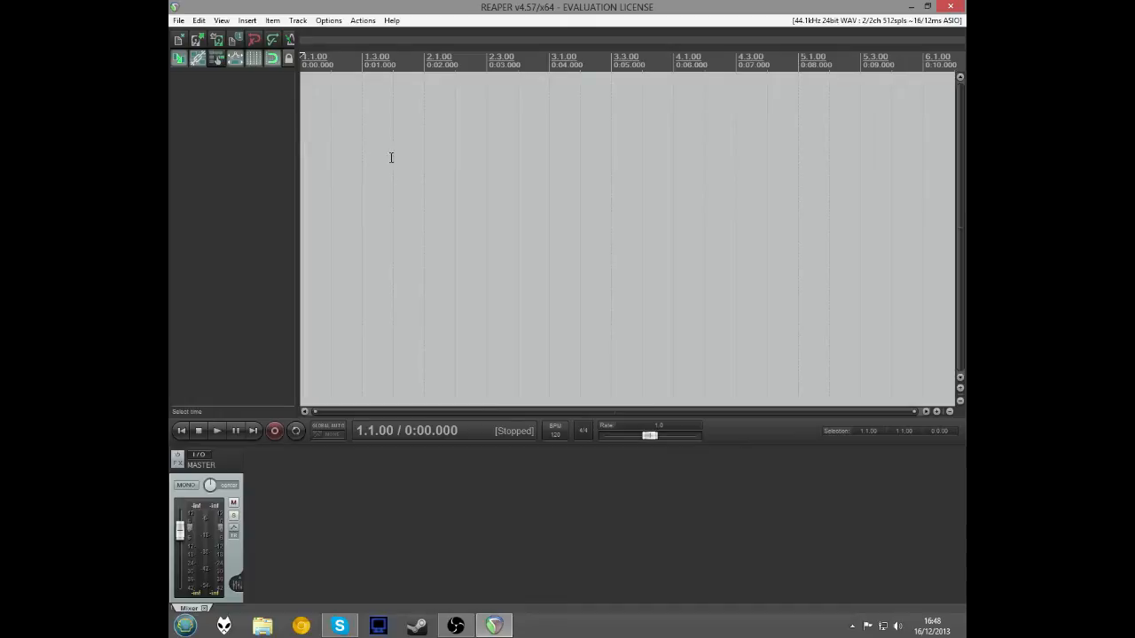
mouse_move(350, 108)
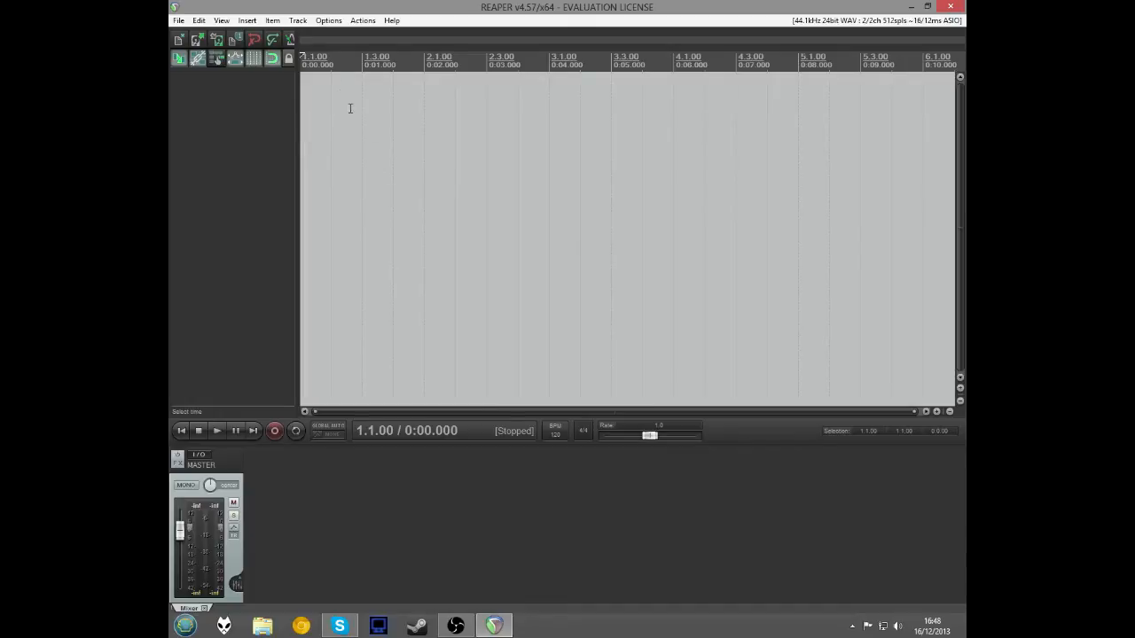
mouse_move(674, 227)
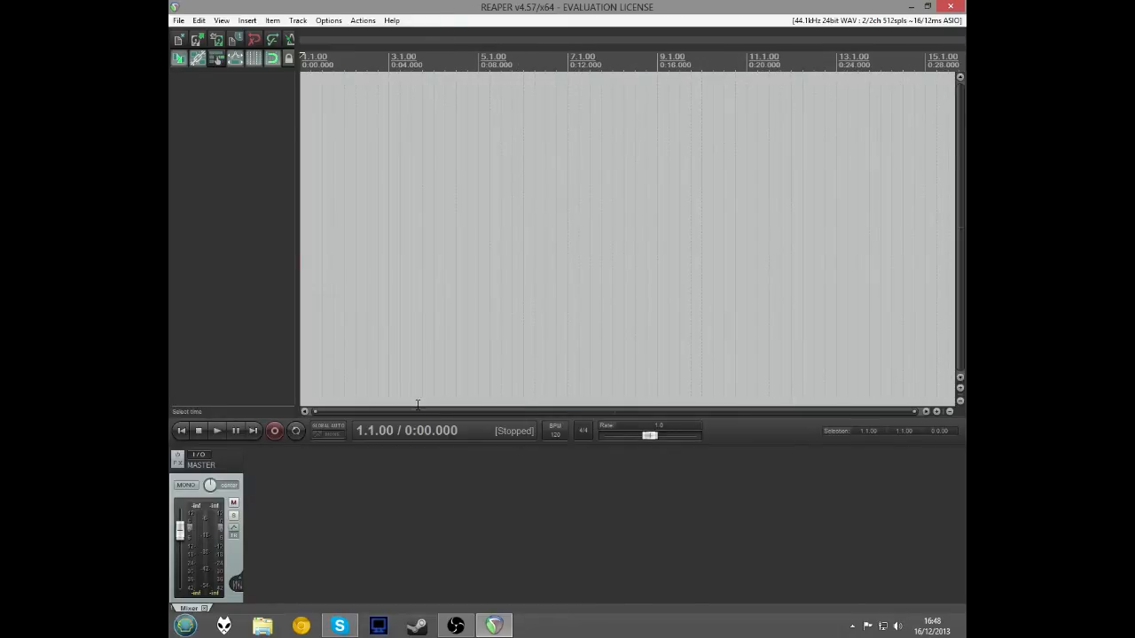
mouse_move(273, 148)
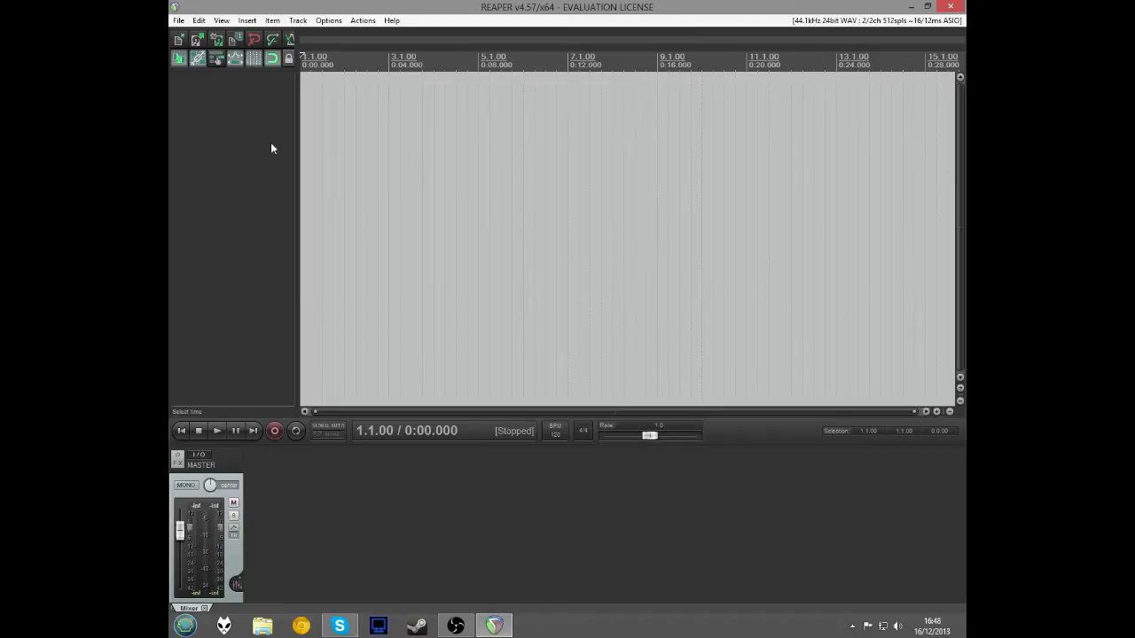
mouse_move(349, 120)
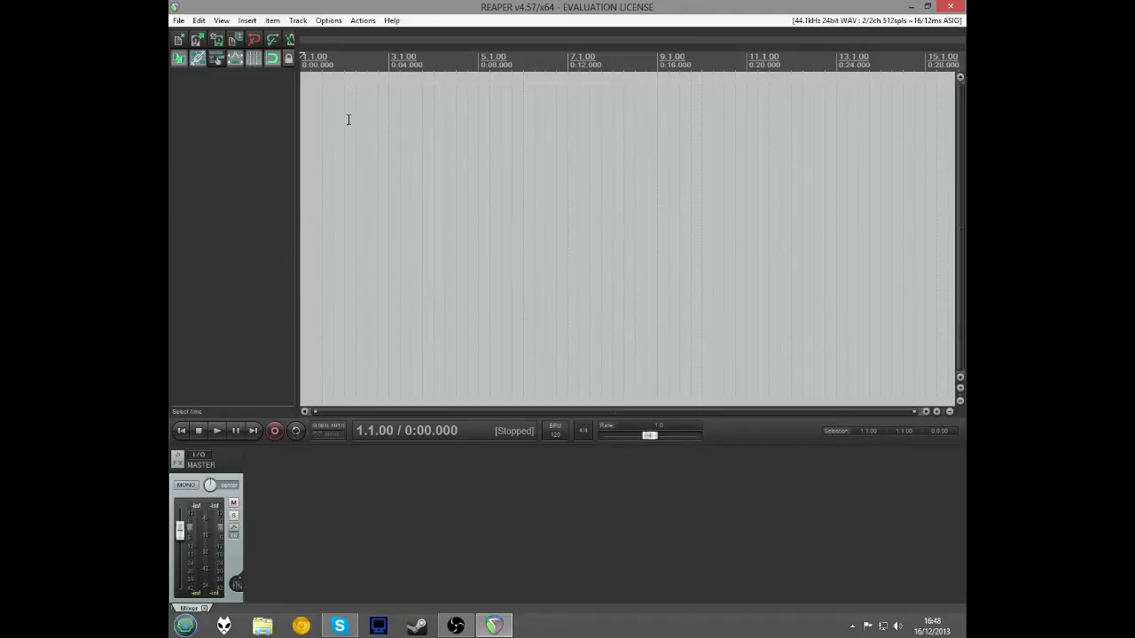
mouse_move(468, 109)
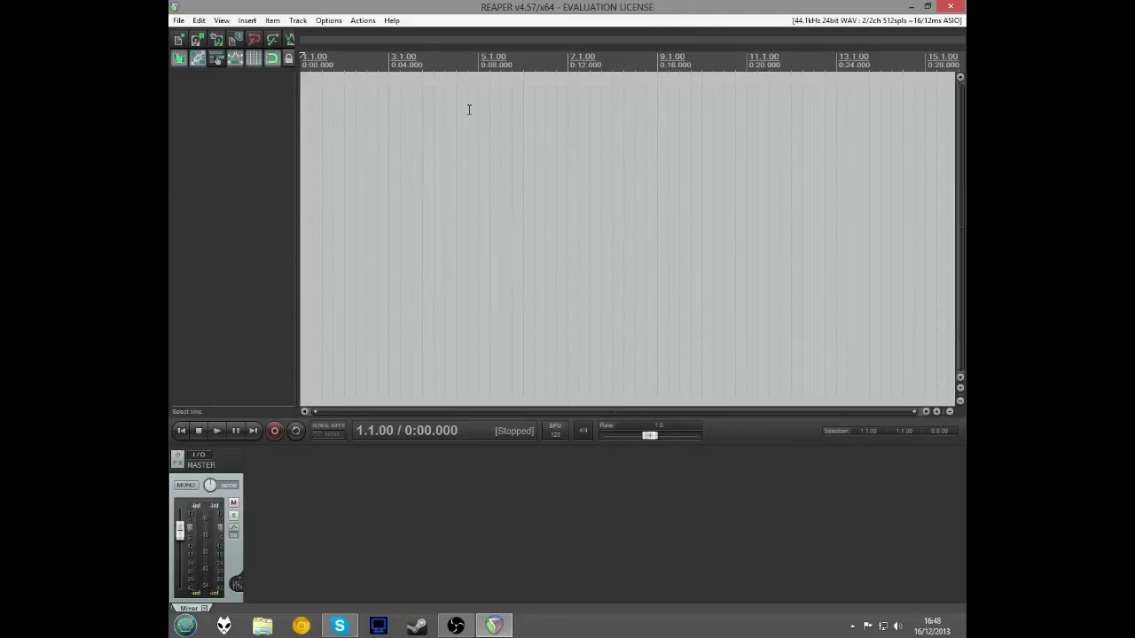
mouse_move(415, 119)
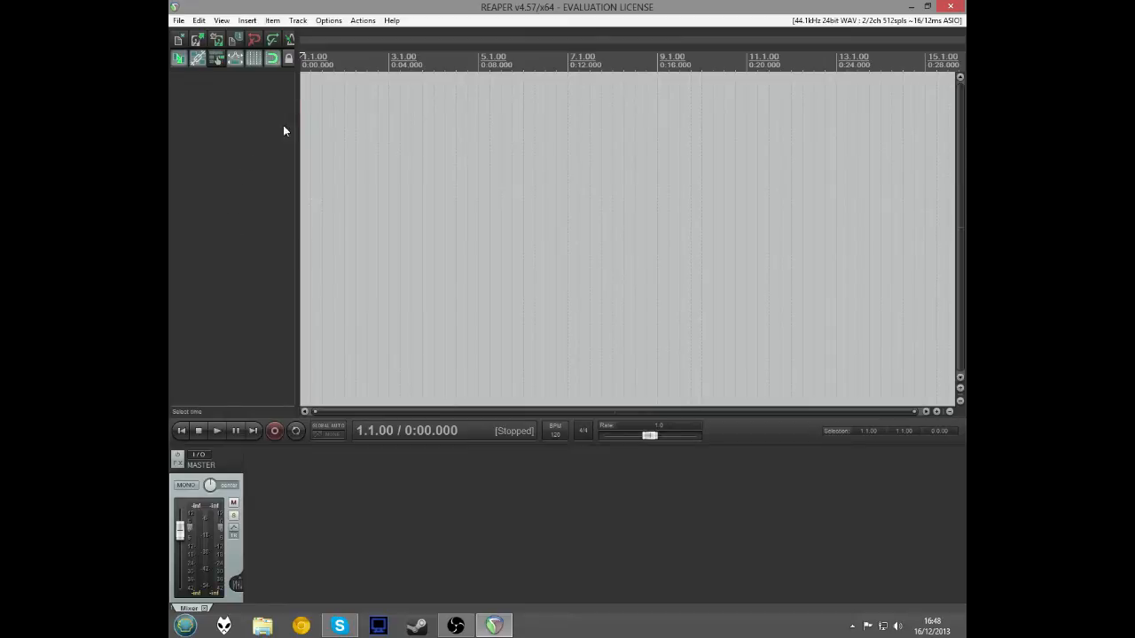
mouse_move(289, 91)
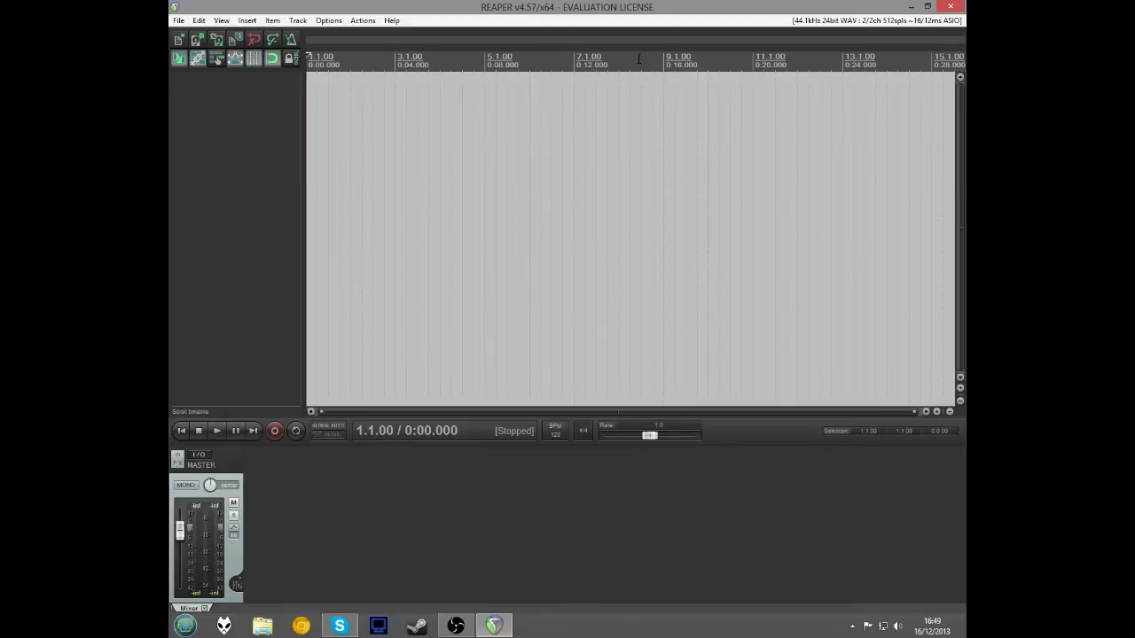
mouse_move(337, 530)
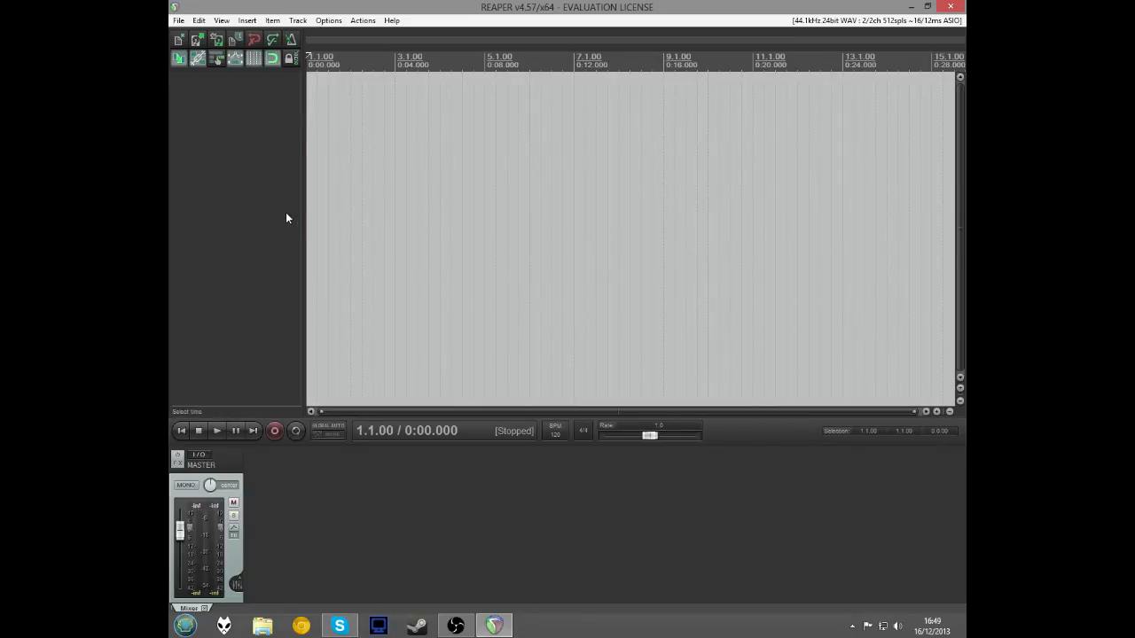
mouse_move(272, 204)
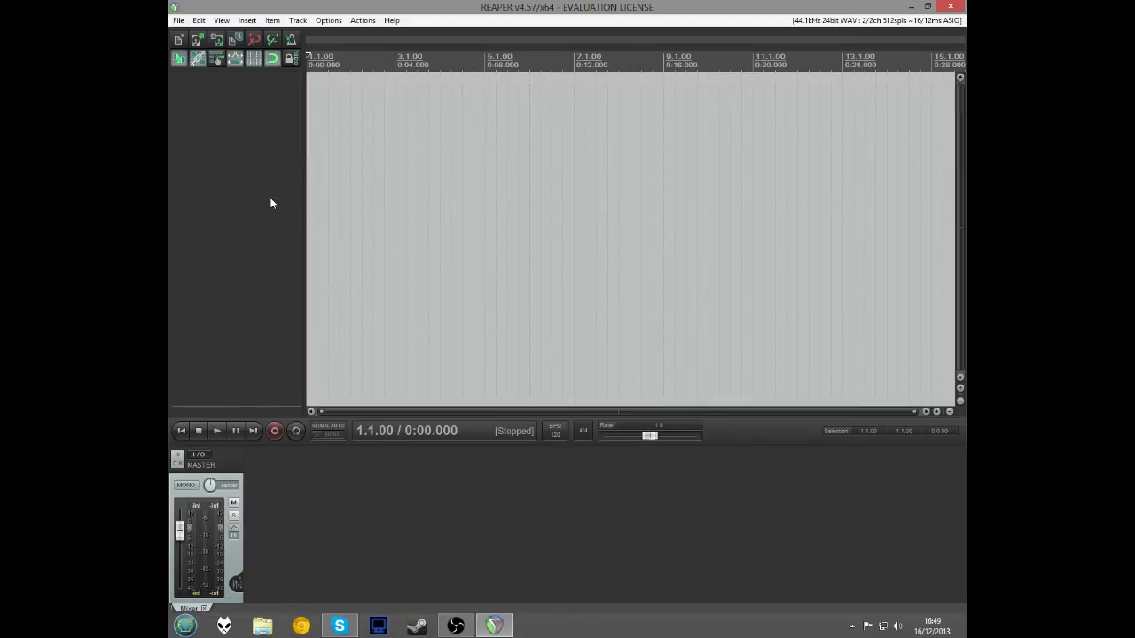
mouse_move(439, 559)
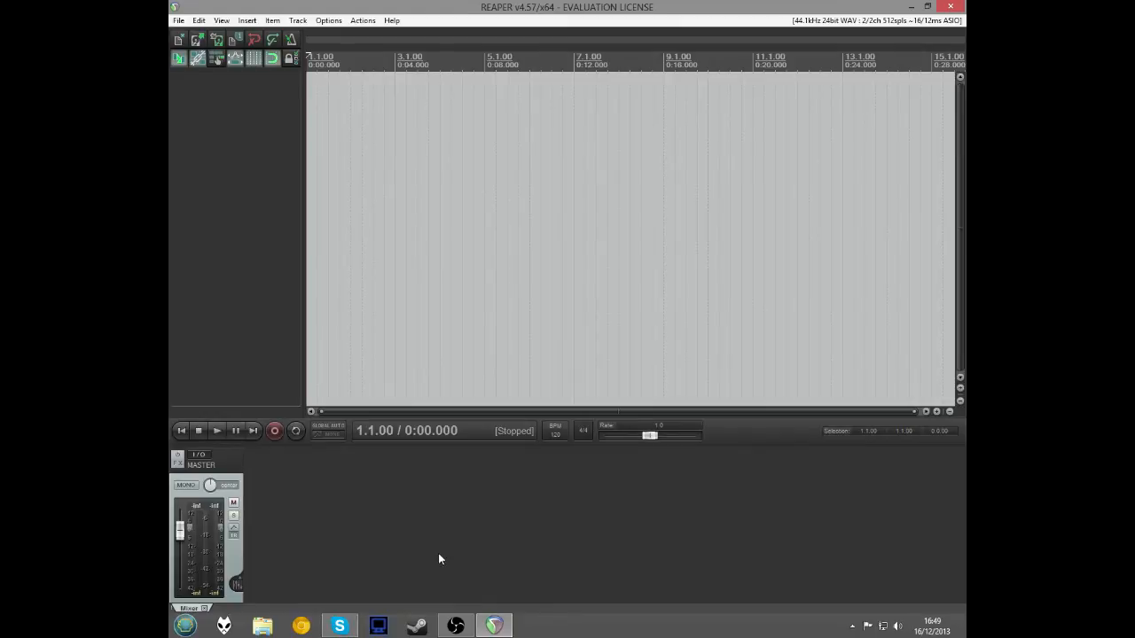
mouse_move(329, 27)
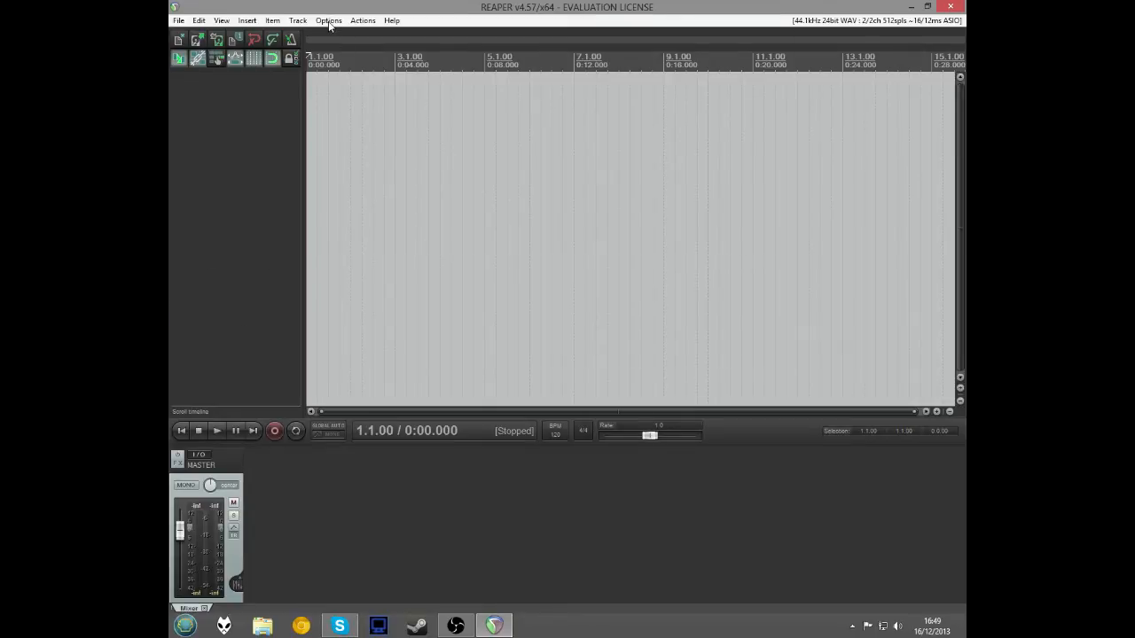
left_click(328, 19)
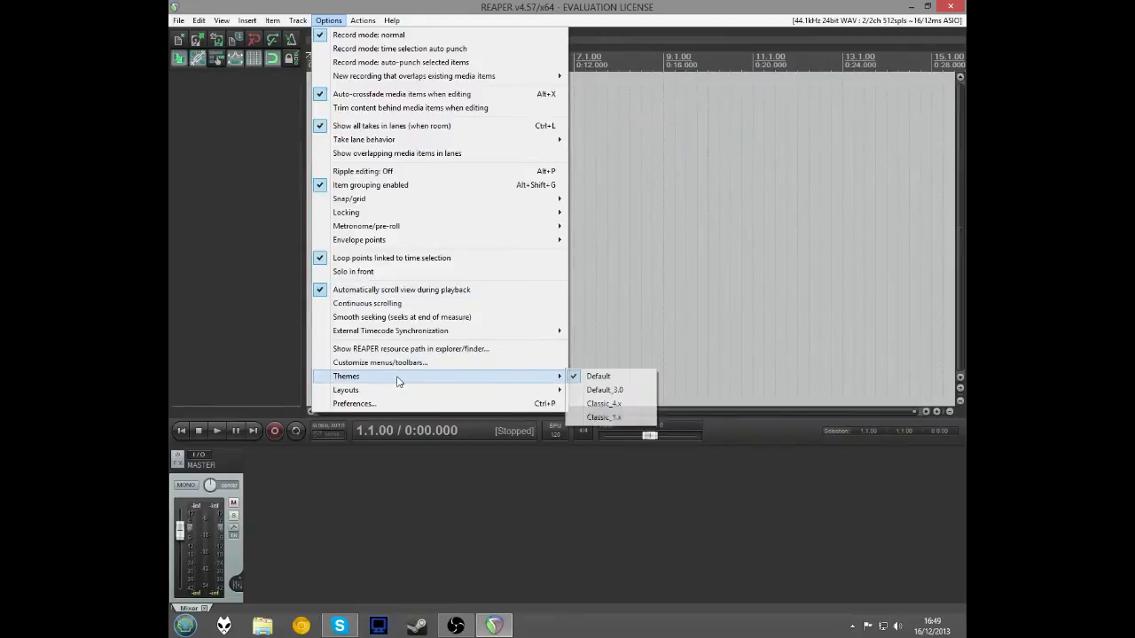
left_click(603, 390)
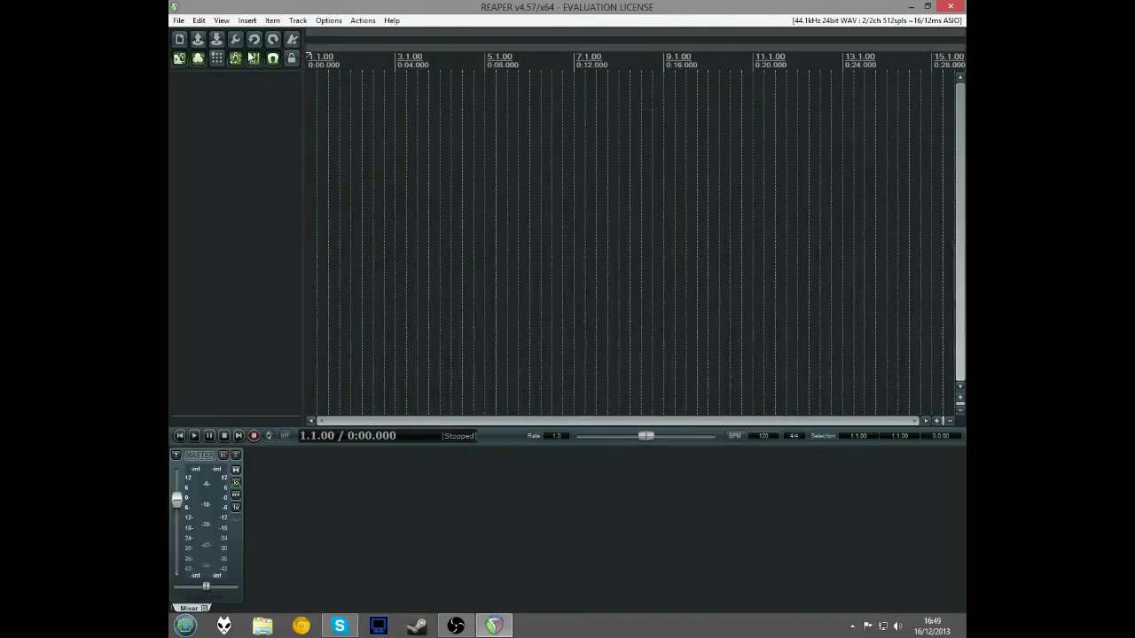
left_click(328, 19)
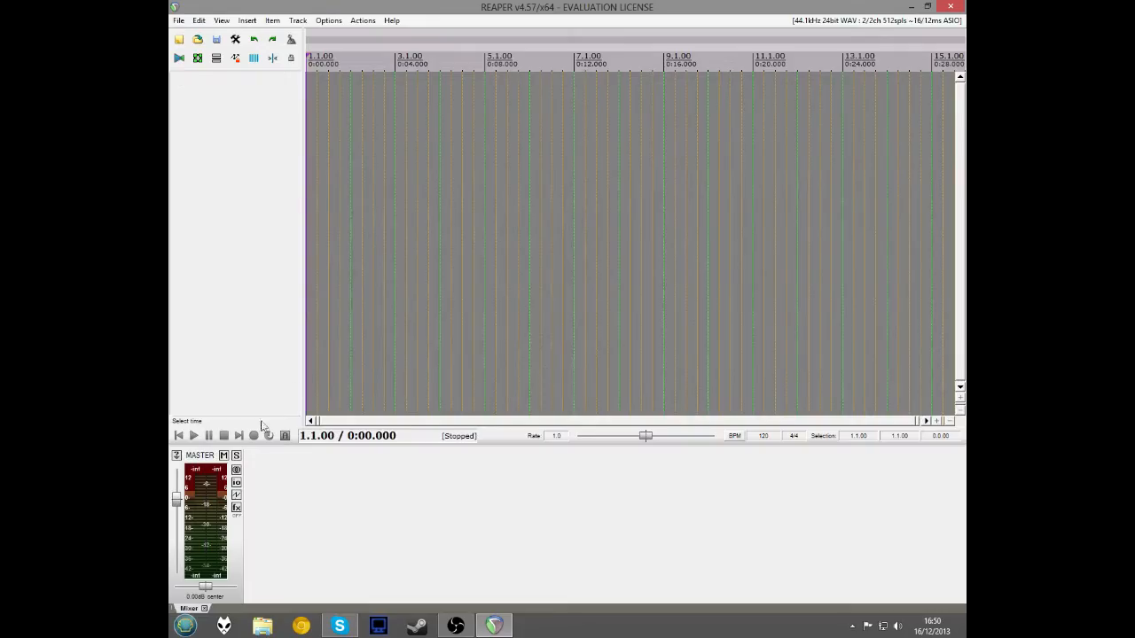
left_click(328, 19)
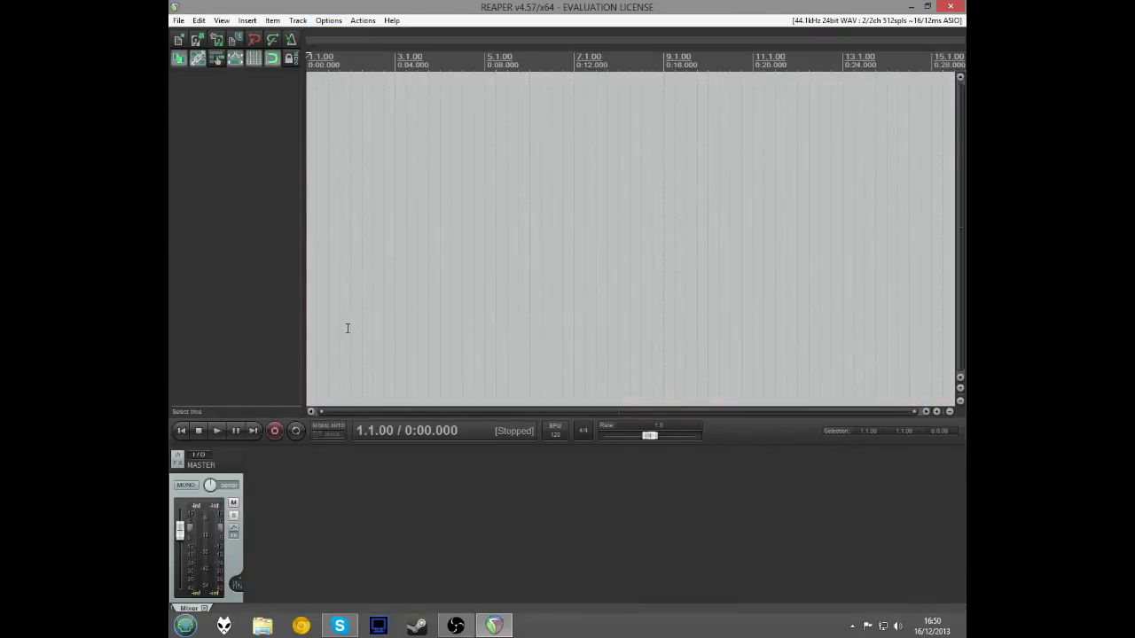
mouse_move(218, 133)
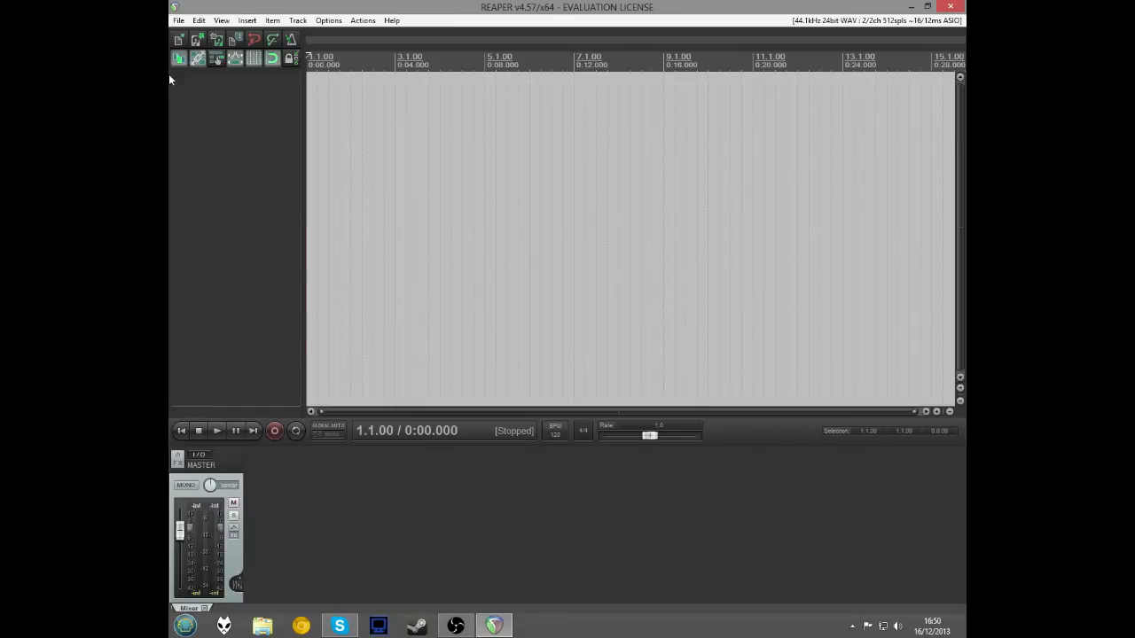
mouse_move(179, 99)
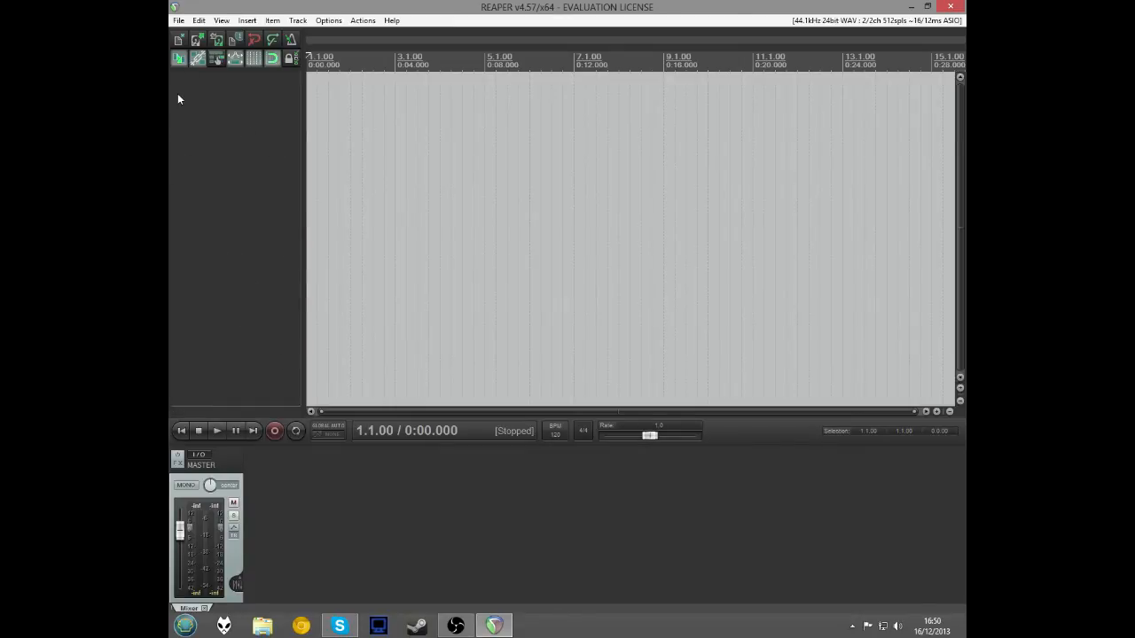
mouse_move(195, 92)
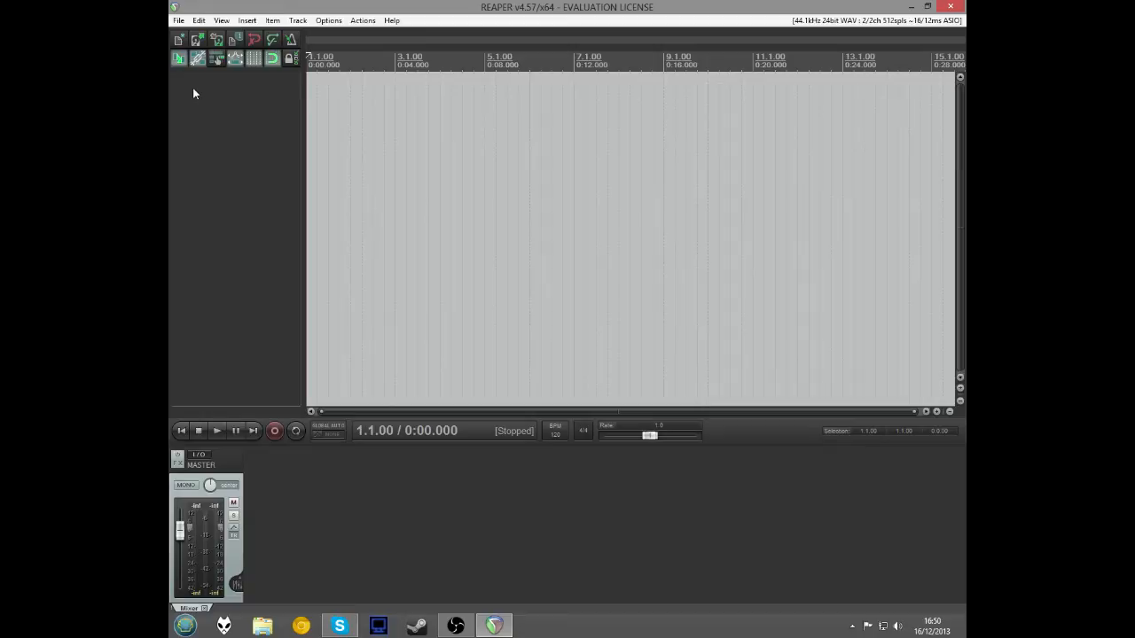
Step: Open the Track menu in the menu bar
left_click(297, 19)
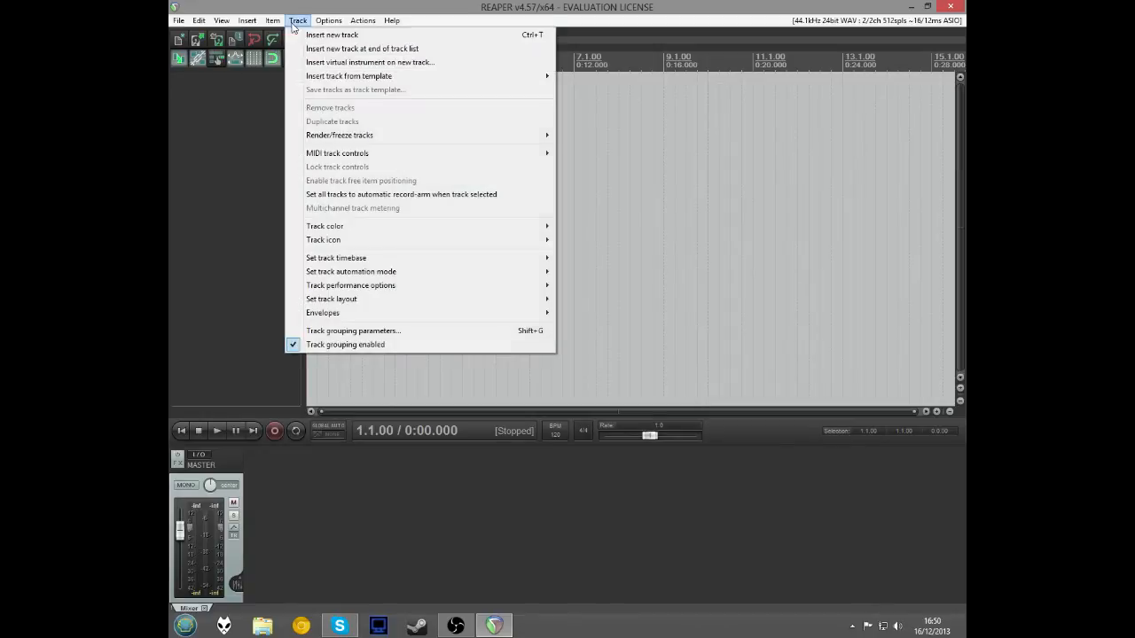
Step: Insert new tracks via Track > Insert new track until six tracks exist
left_click(334, 35)
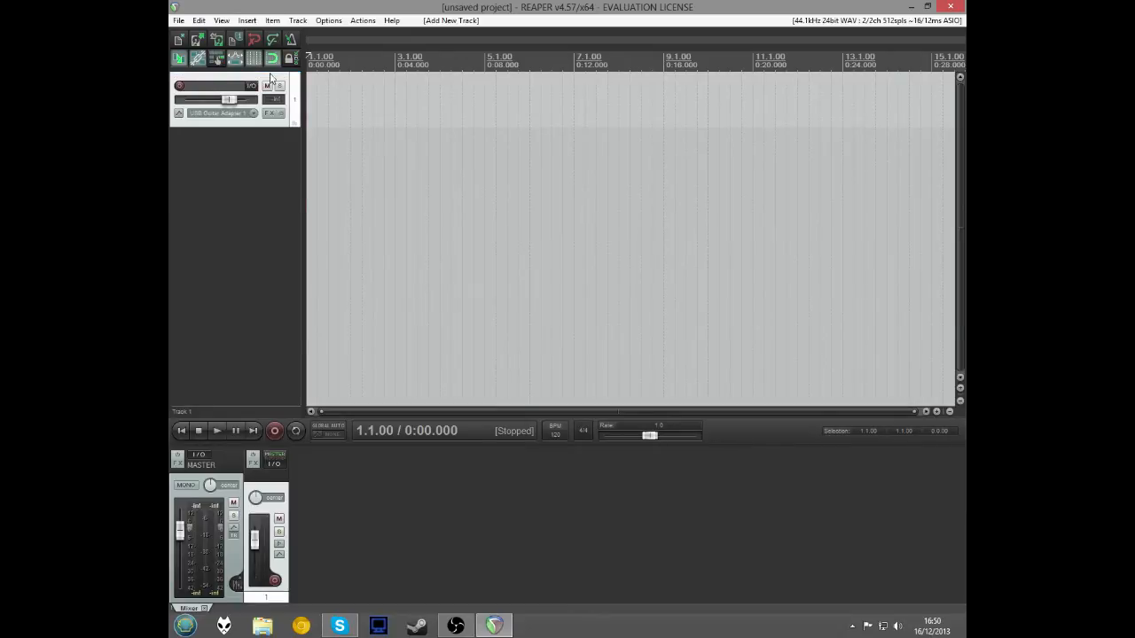
left_click(297, 19)
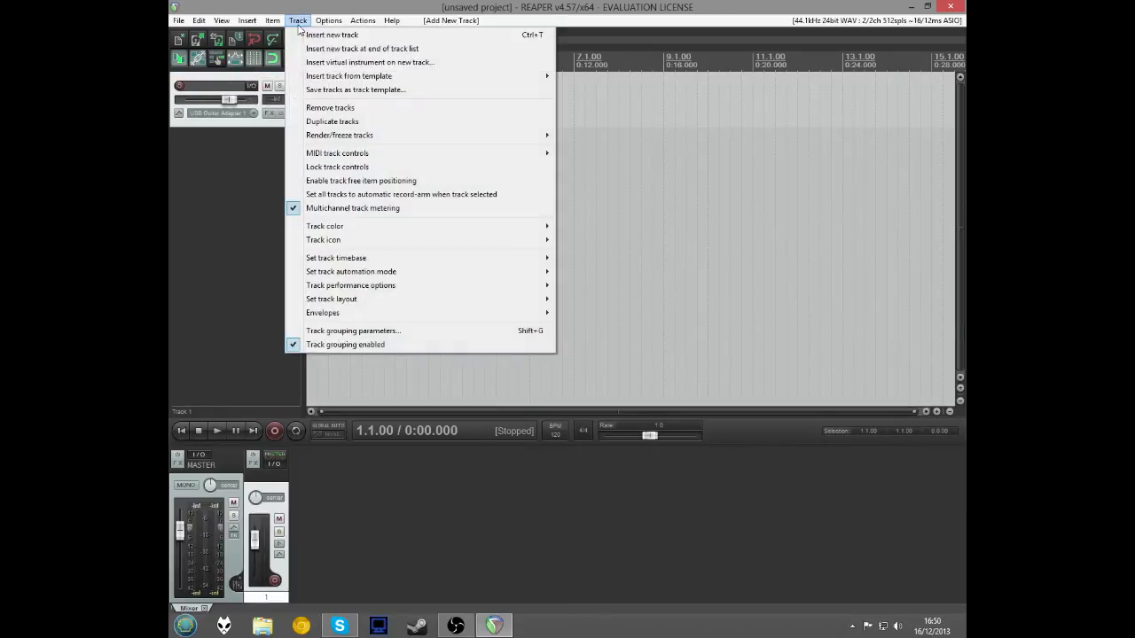
left_click(335, 35)
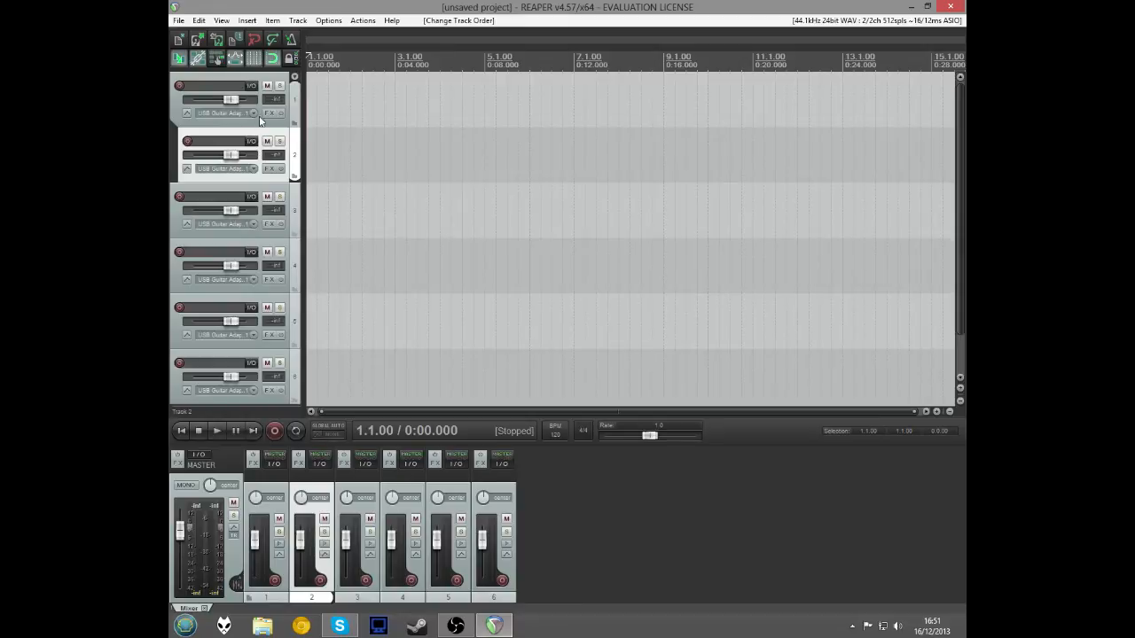
left_click(230, 155)
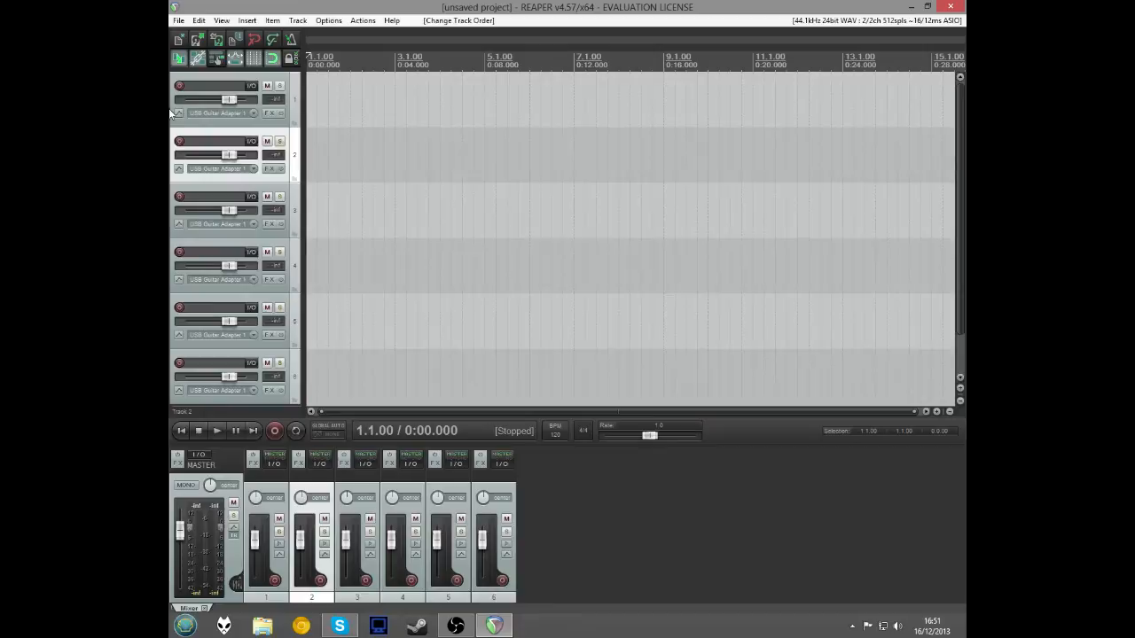
mouse_move(198, 215)
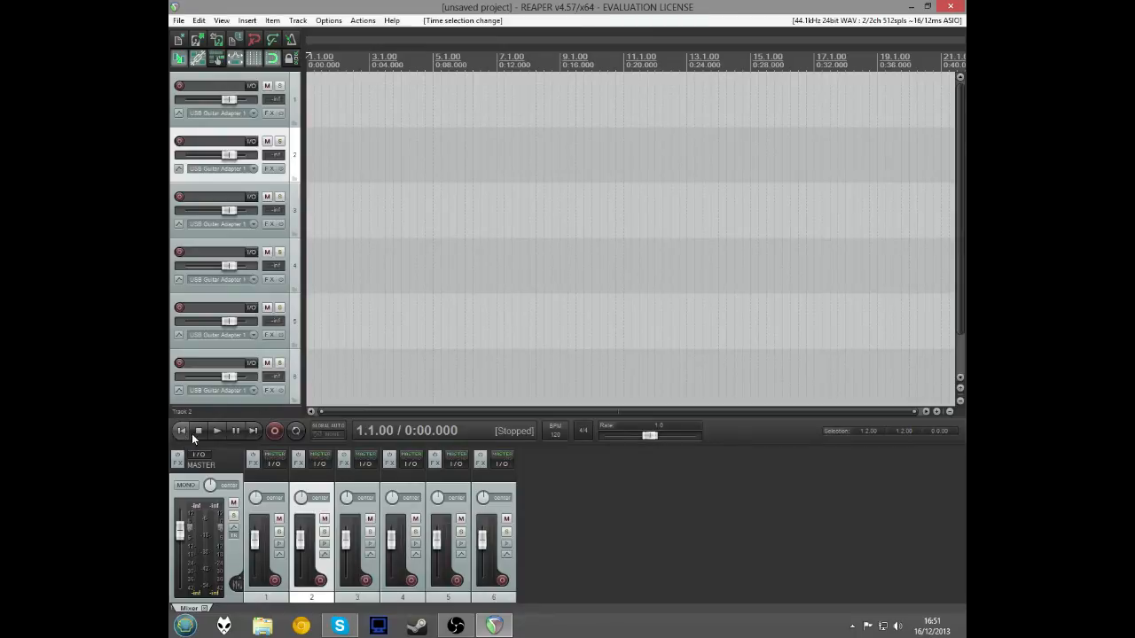
mouse_move(217, 430)
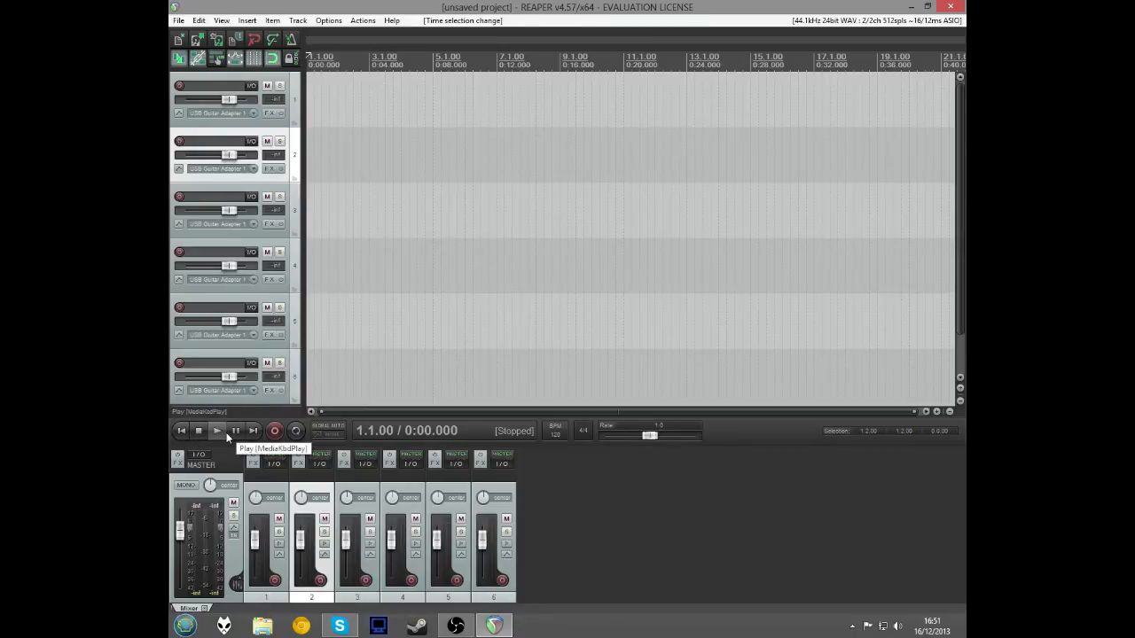
left_click(218, 431)
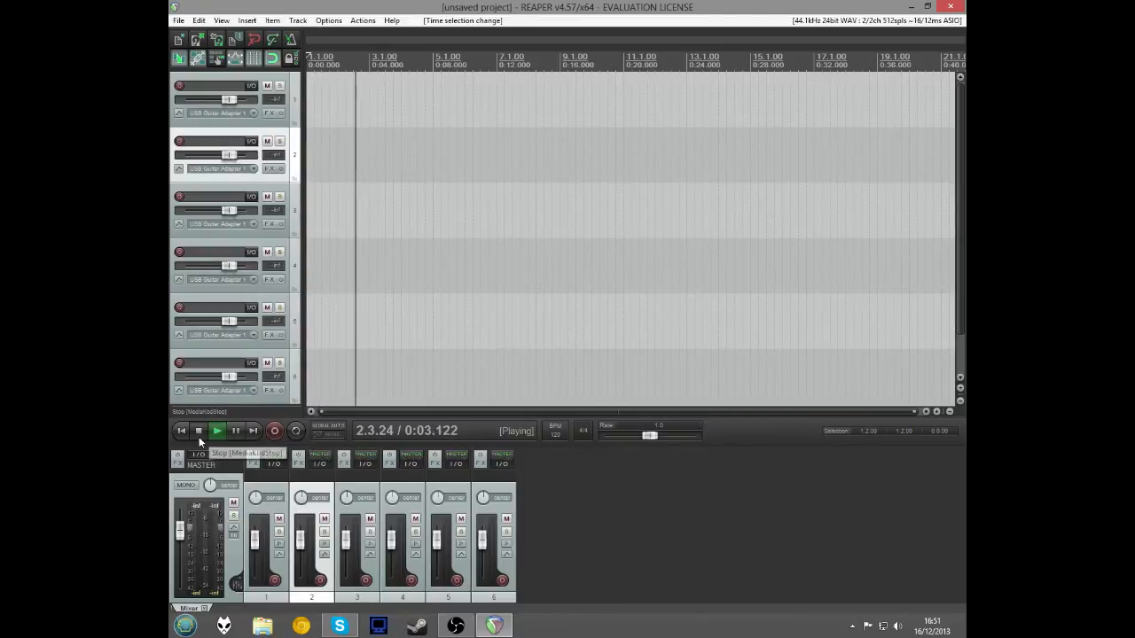
left_click(199, 431)
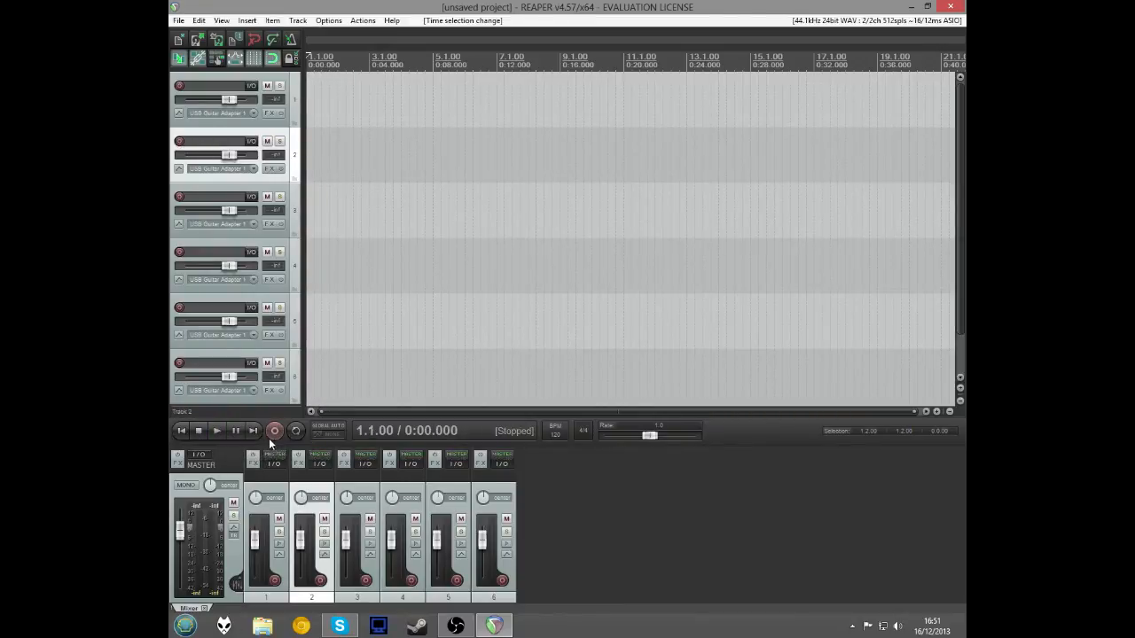
mouse_move(197, 448)
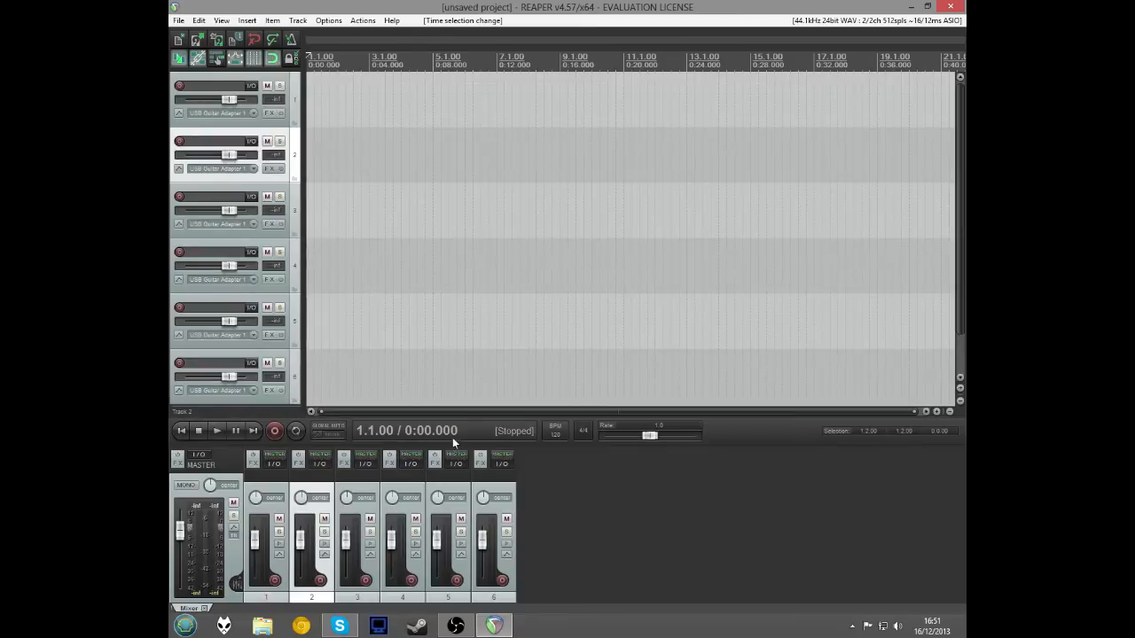
mouse_move(403, 430)
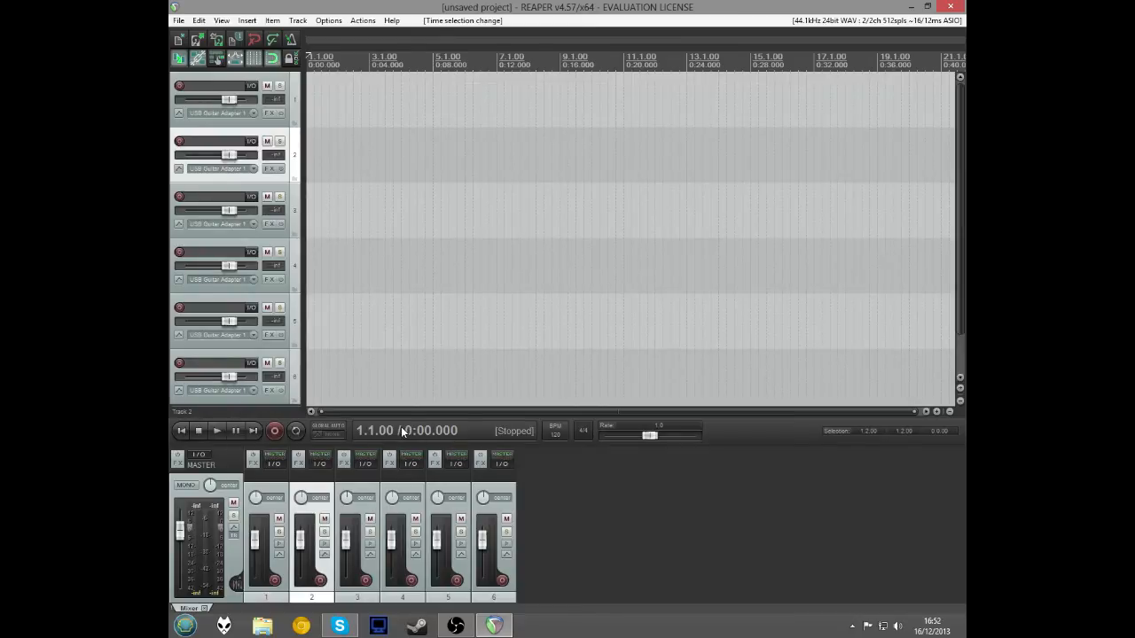
mouse_move(449, 434)
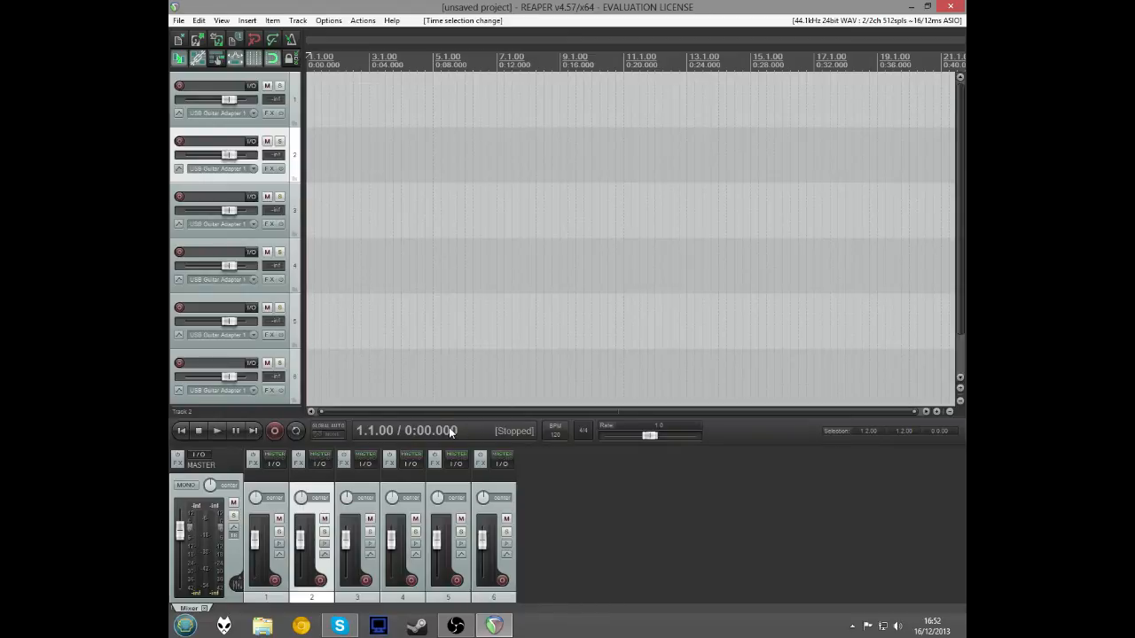
mouse_move(444, 432)
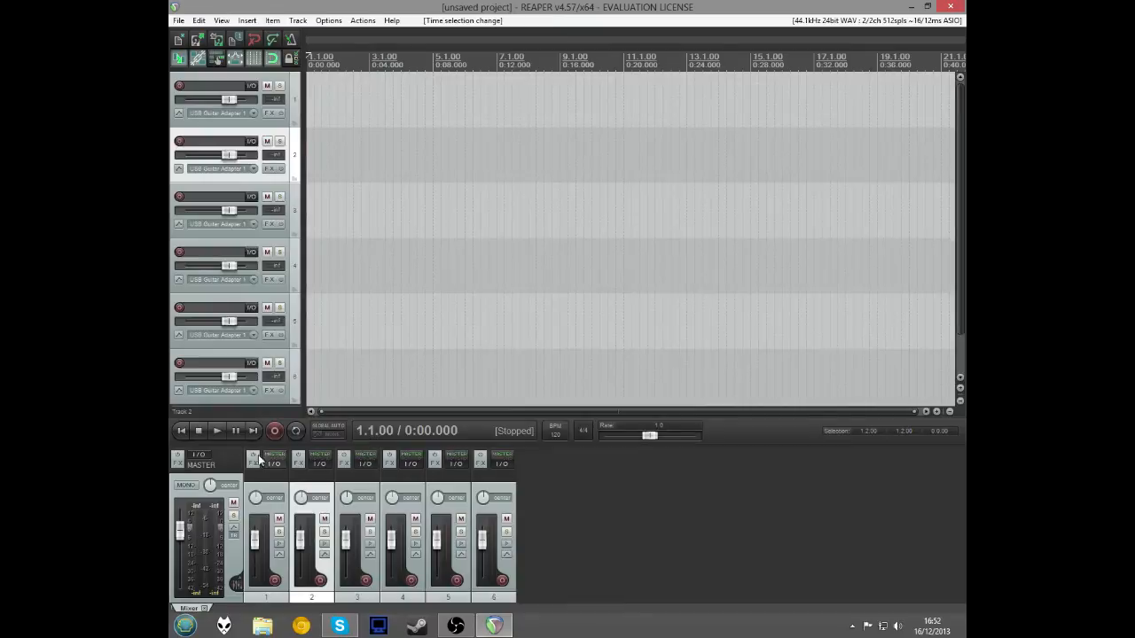
left_click(216, 431)
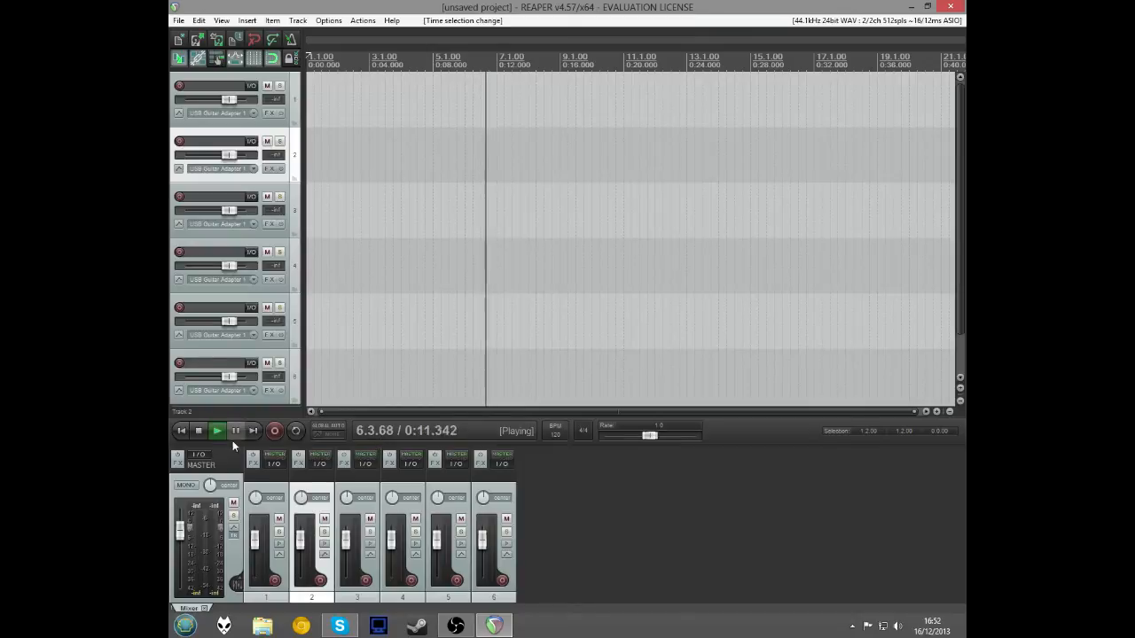
left_click(199, 431)
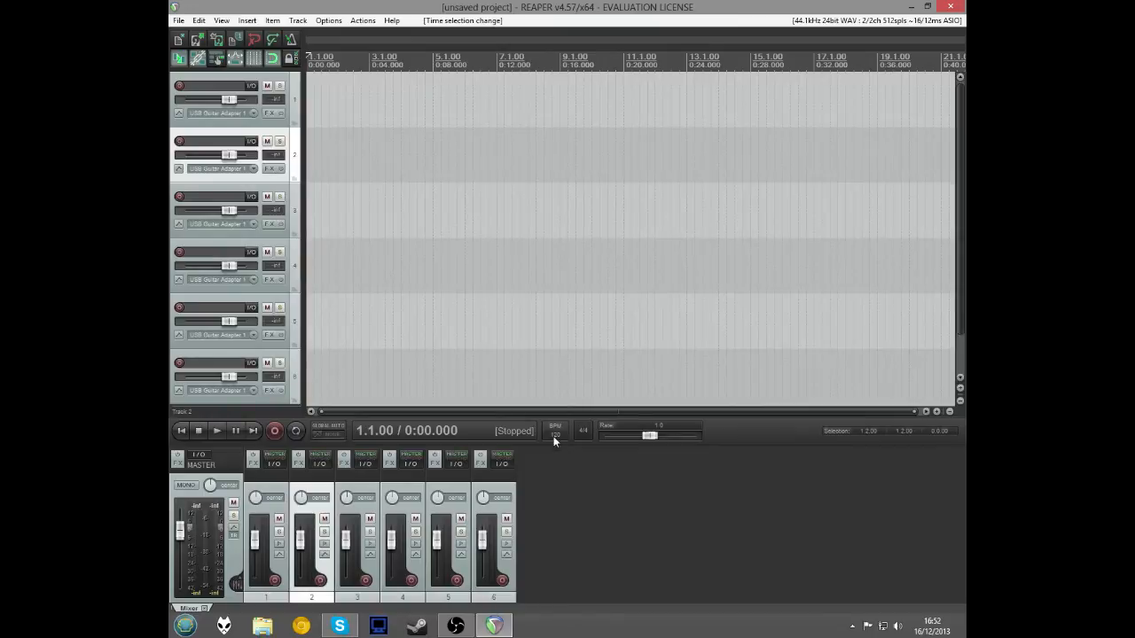
mouse_move(554, 430)
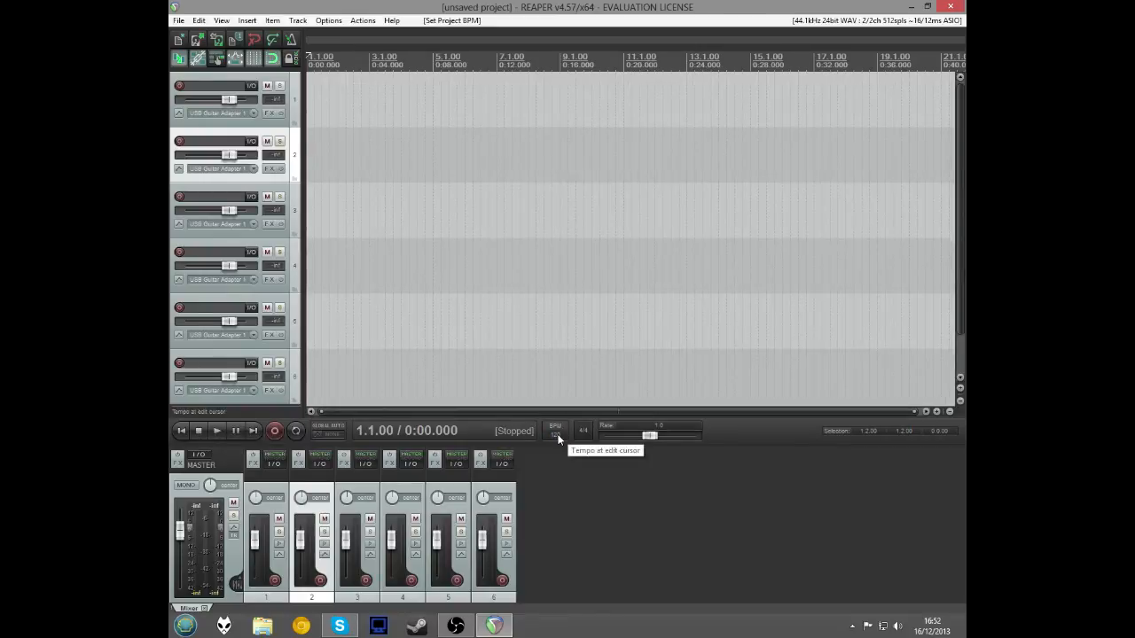
mouse_move(583, 434)
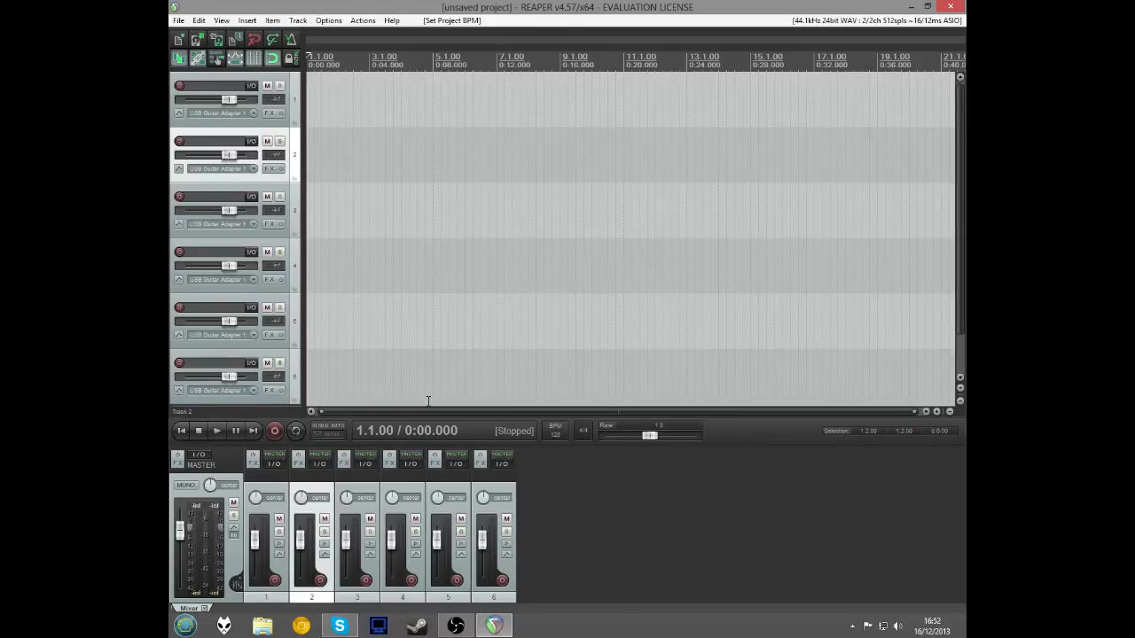
mouse_move(649, 438)
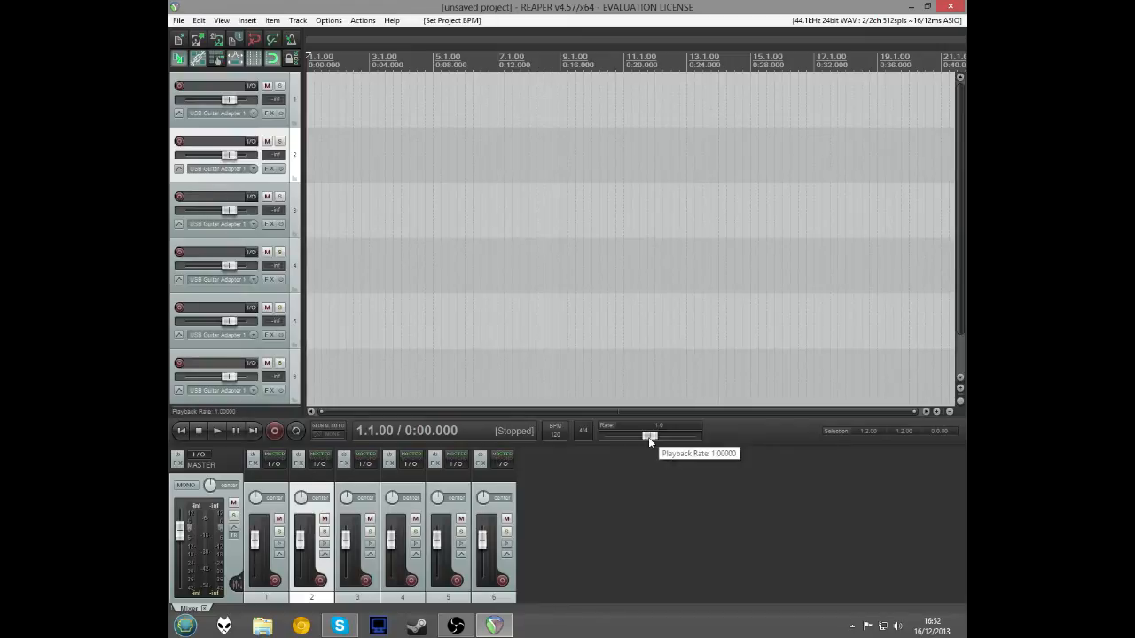
mouse_move(640, 435)
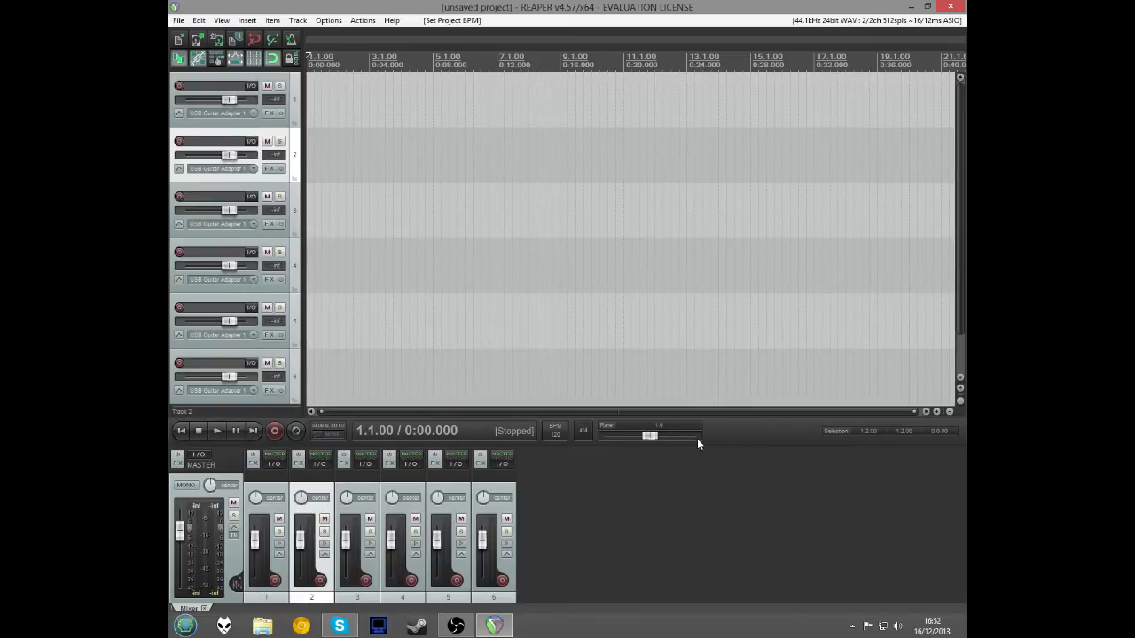
mouse_move(647, 437)
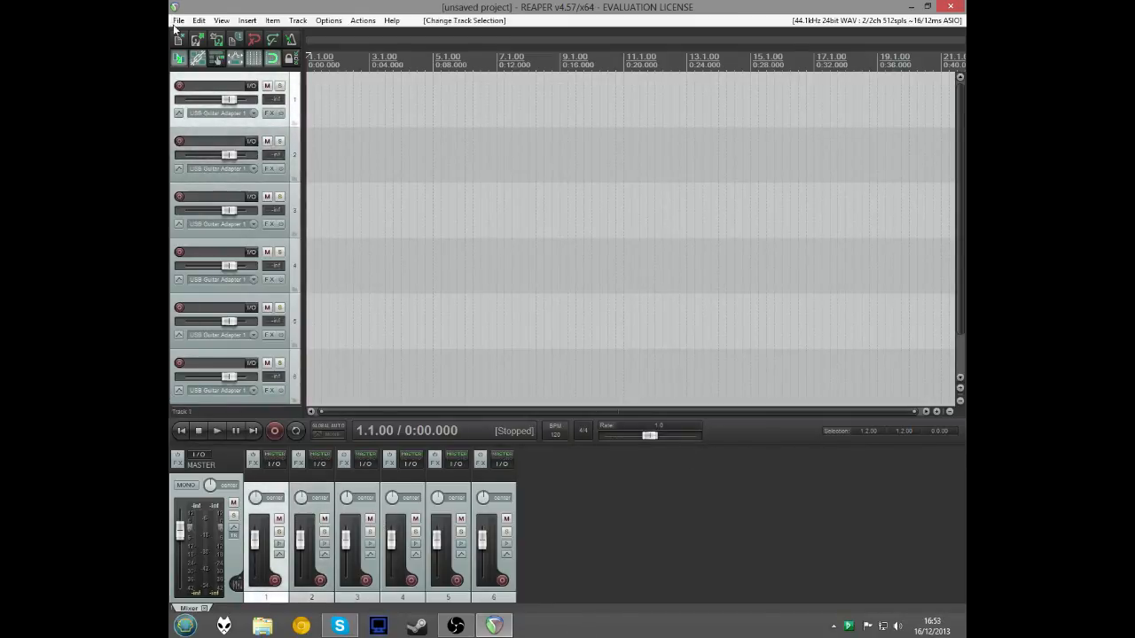
mouse_move(179, 46)
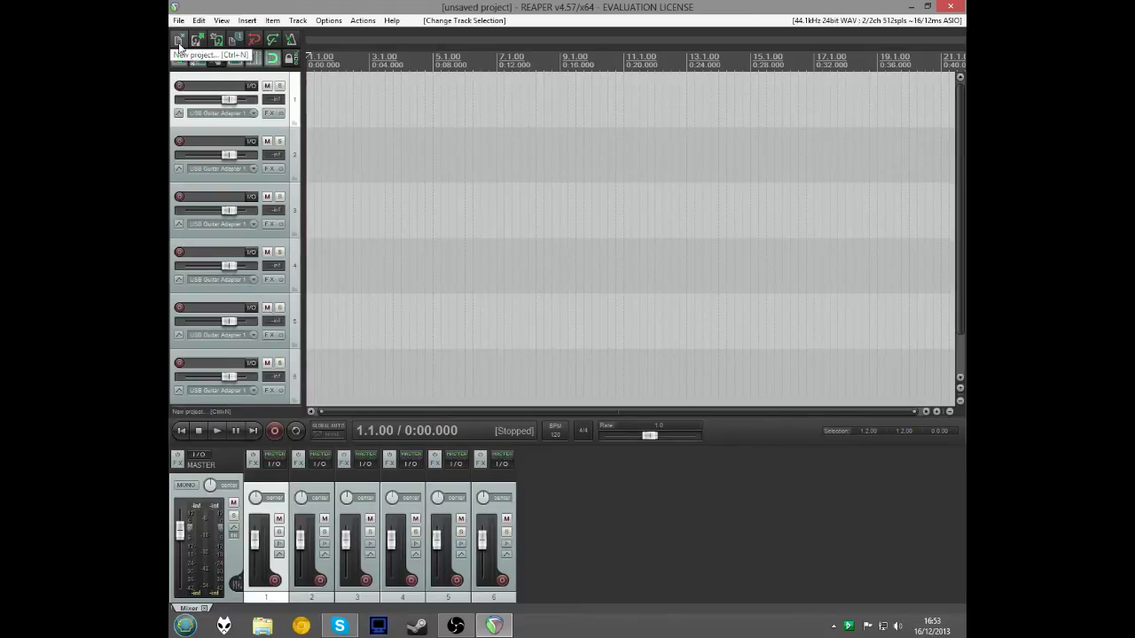
mouse_move(217, 41)
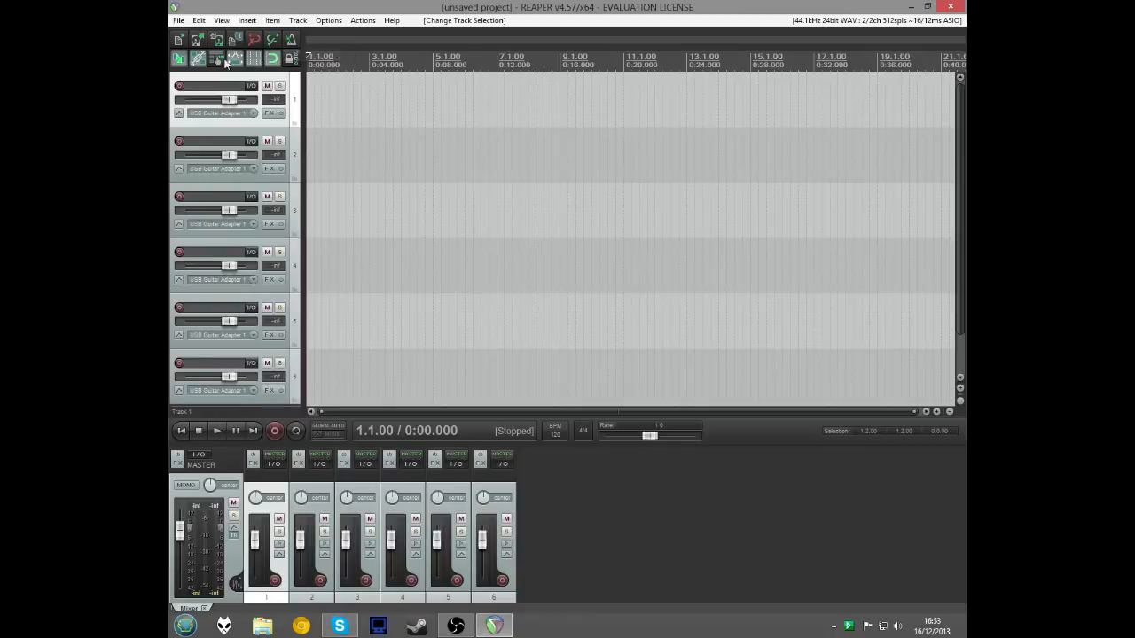
mouse_move(255, 45)
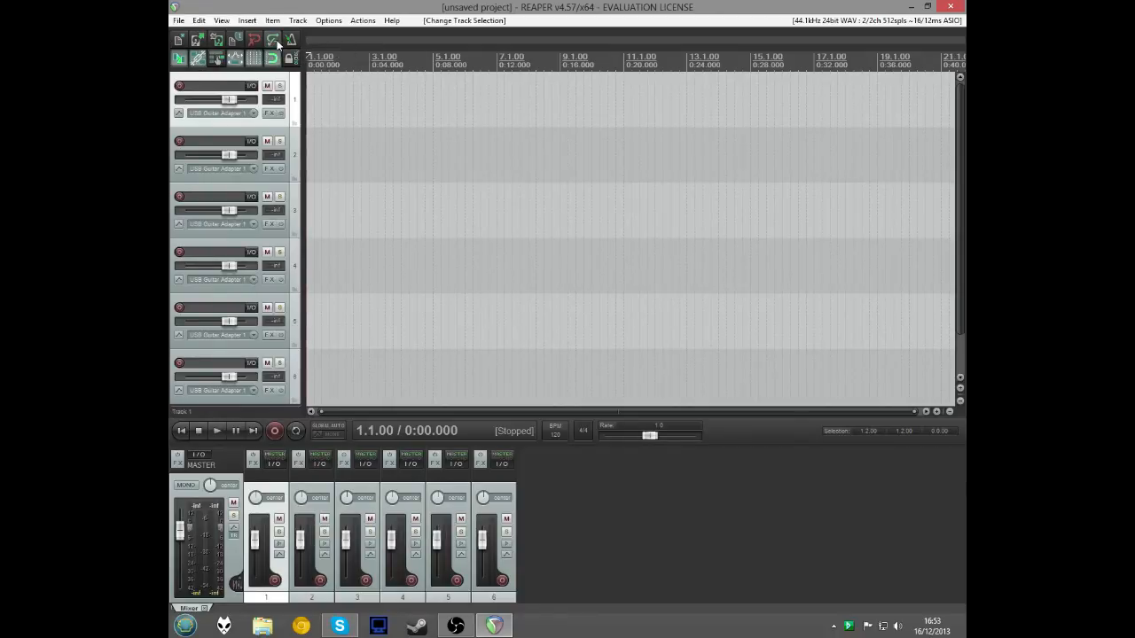
left_click(180, 20)
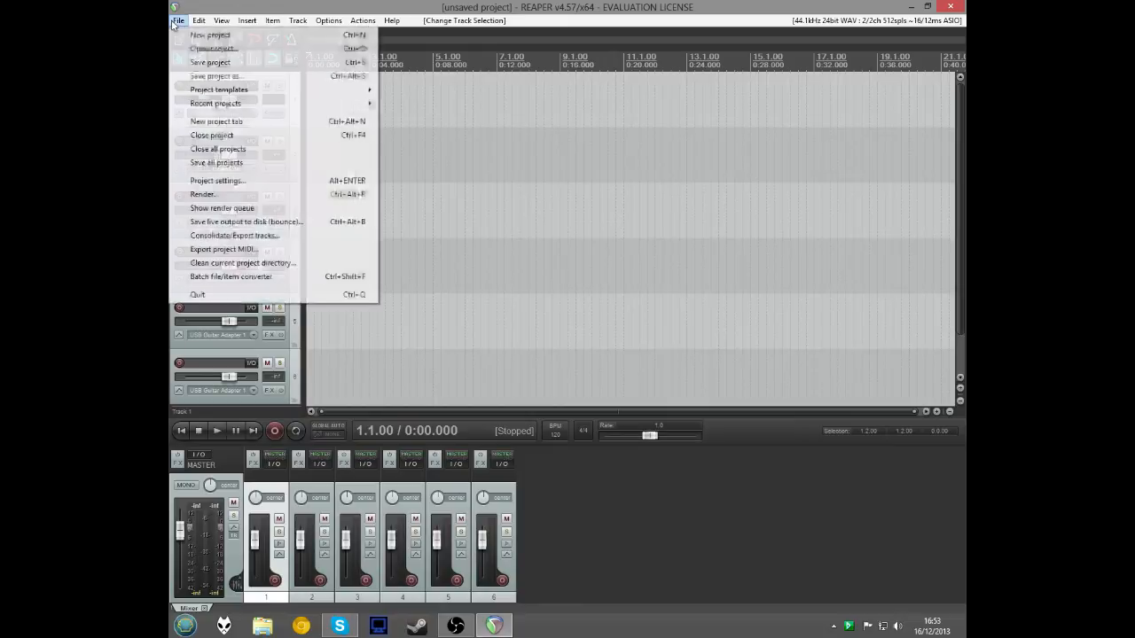
mouse_move(212, 36)
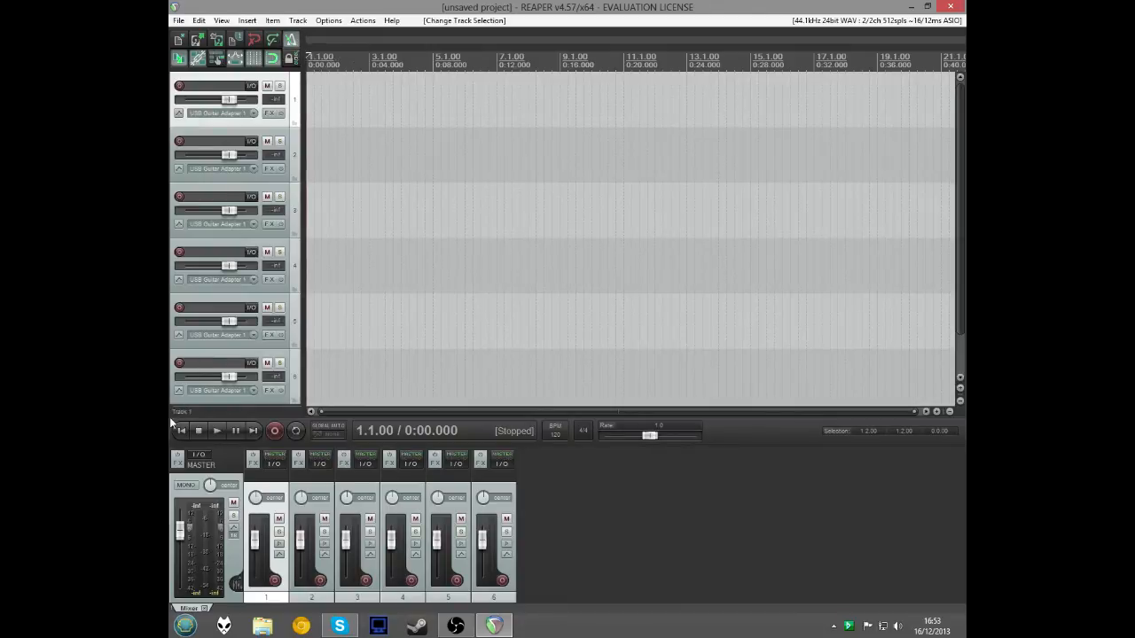
left_click(217, 431)
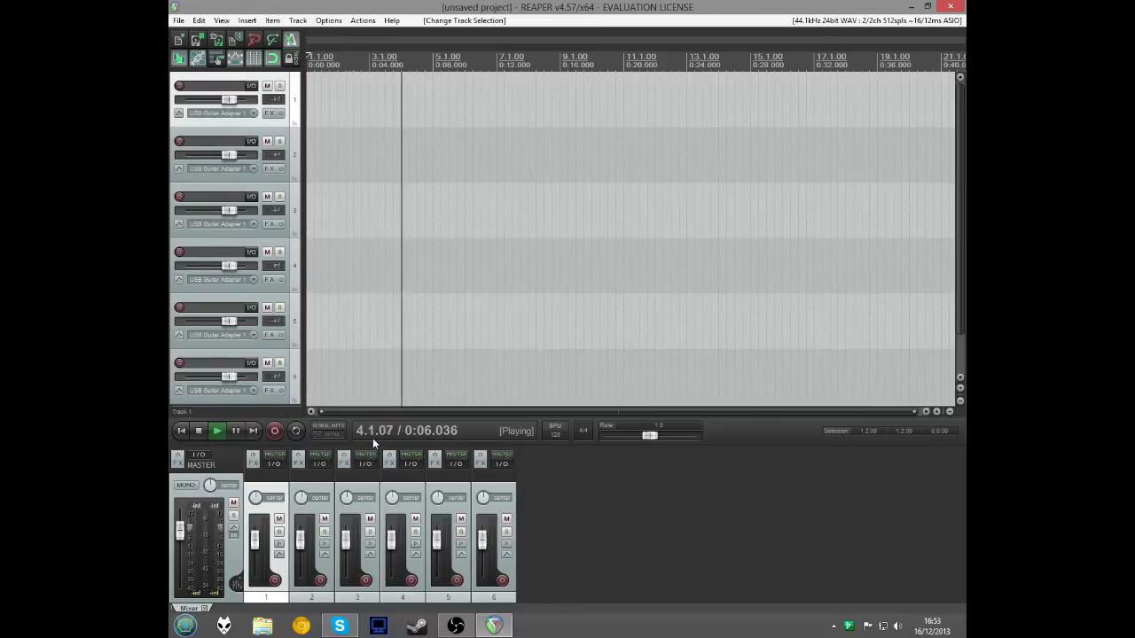
left_click(181, 431)
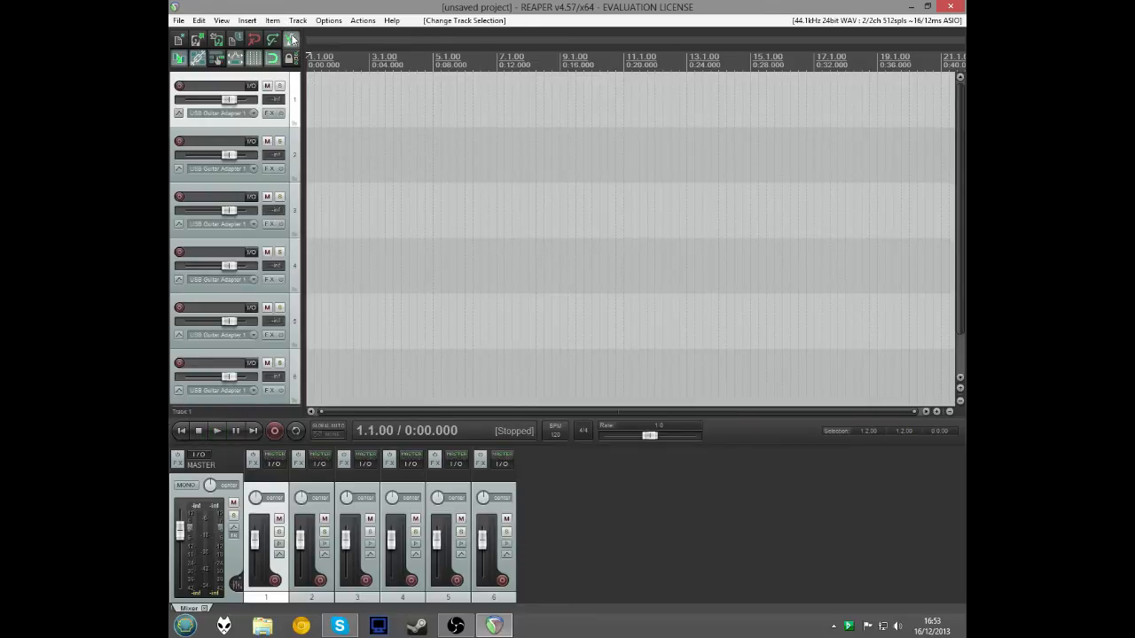
mouse_move(234, 60)
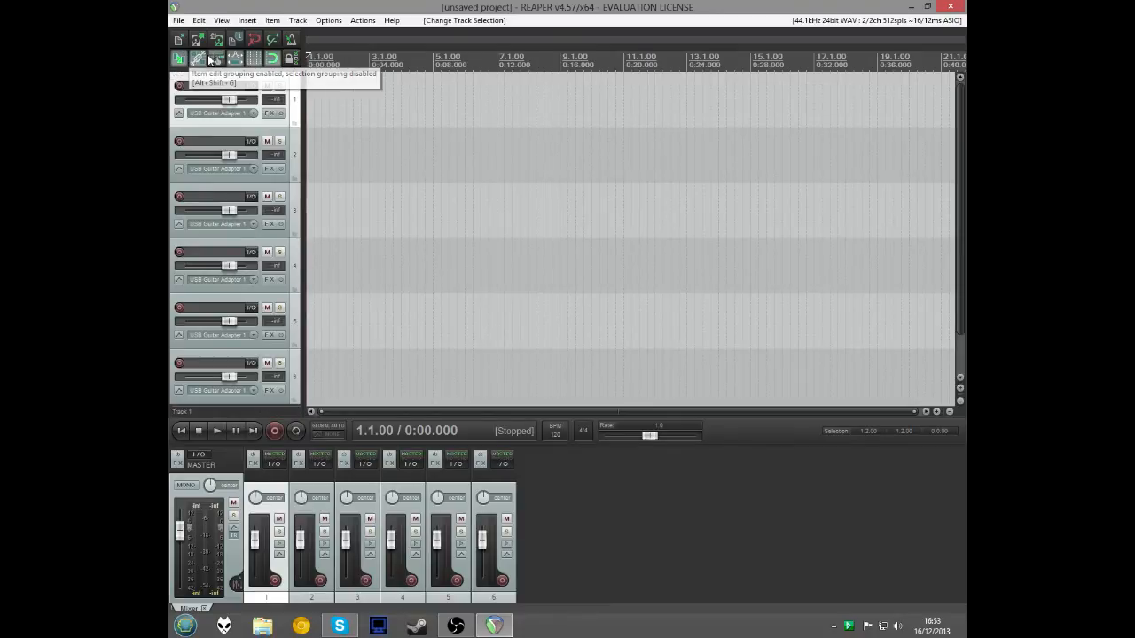
mouse_move(220, 59)
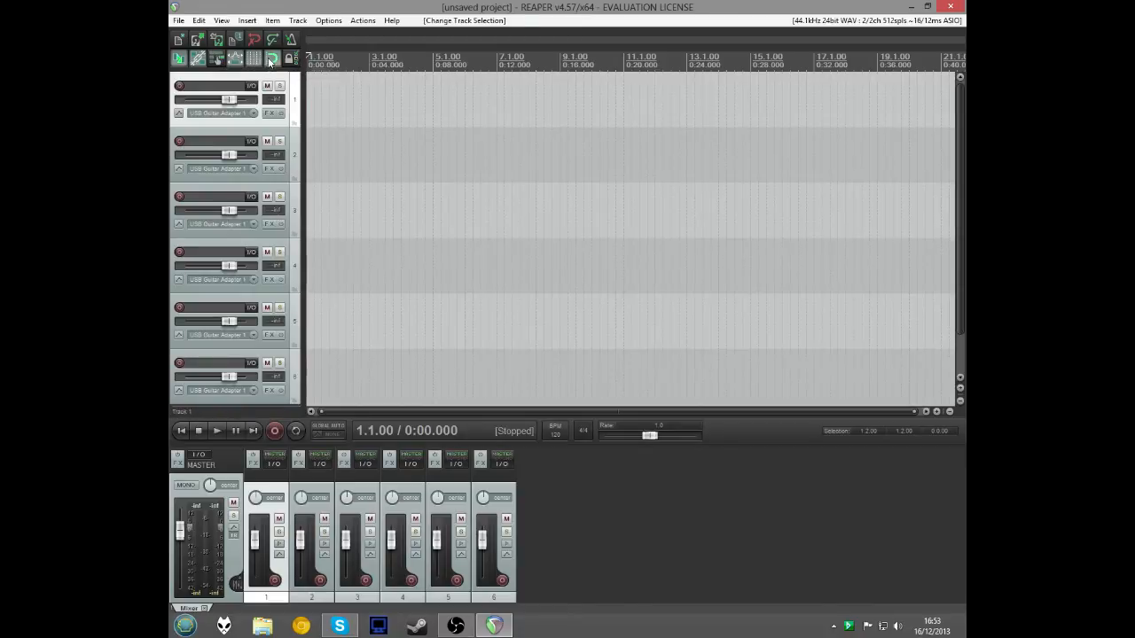
mouse_move(273, 60)
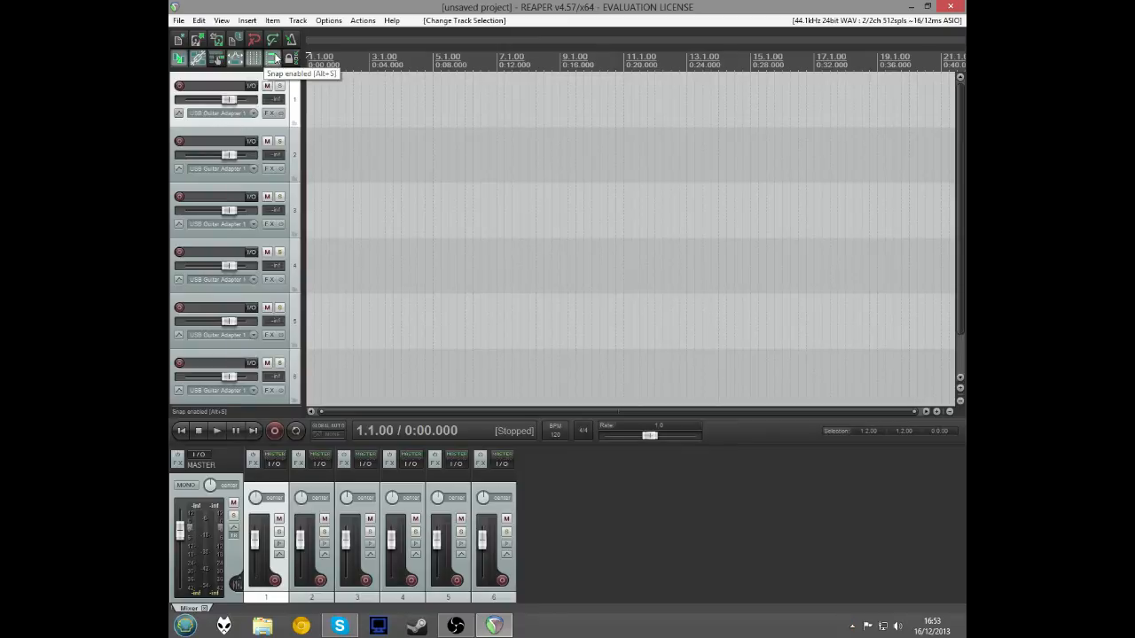
mouse_move(208, 55)
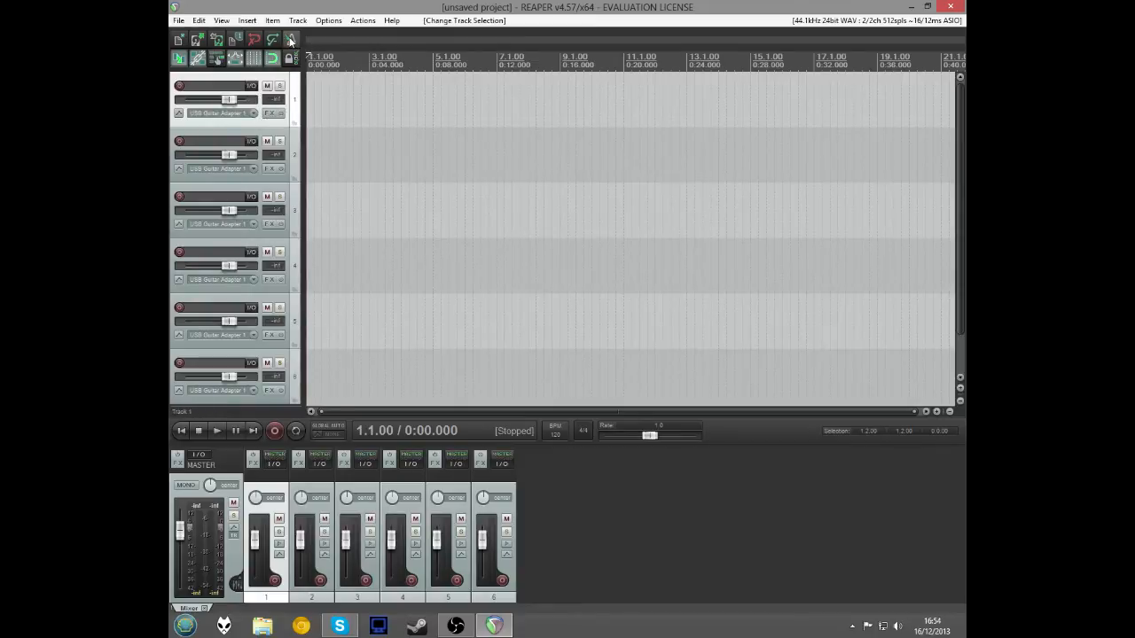
left_click(290, 40)
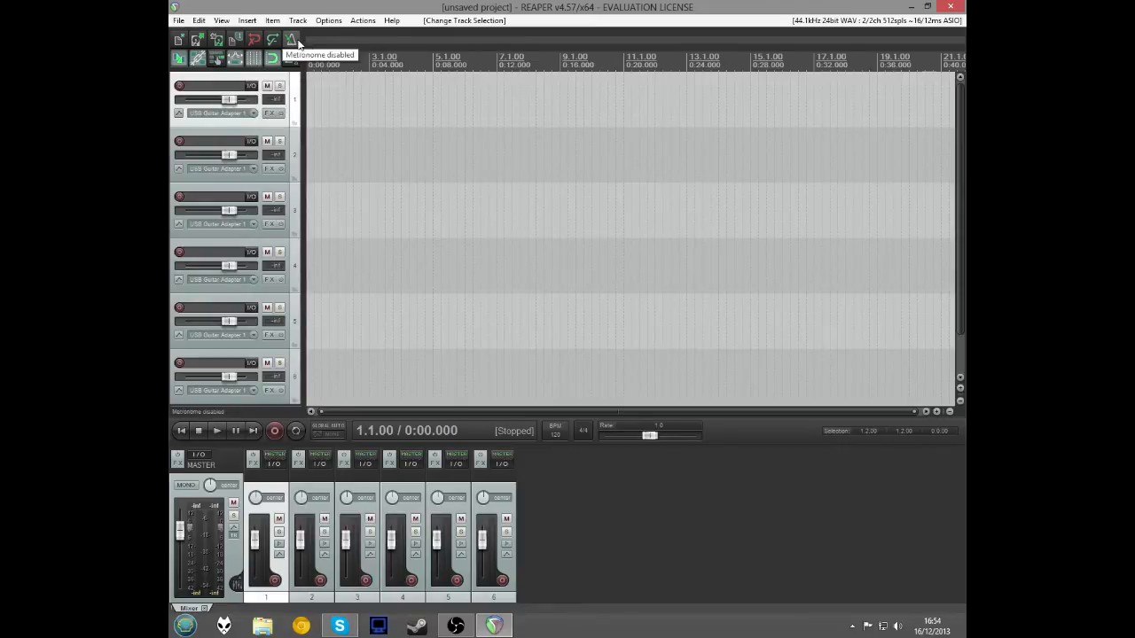
left_click(247, 19)
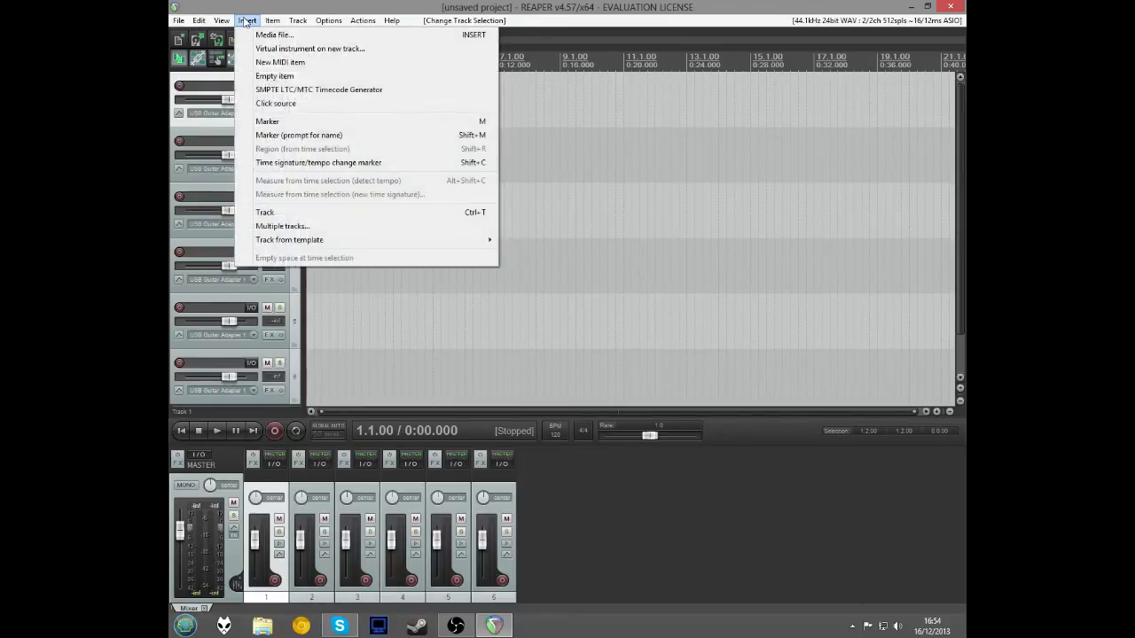
mouse_move(297, 221)
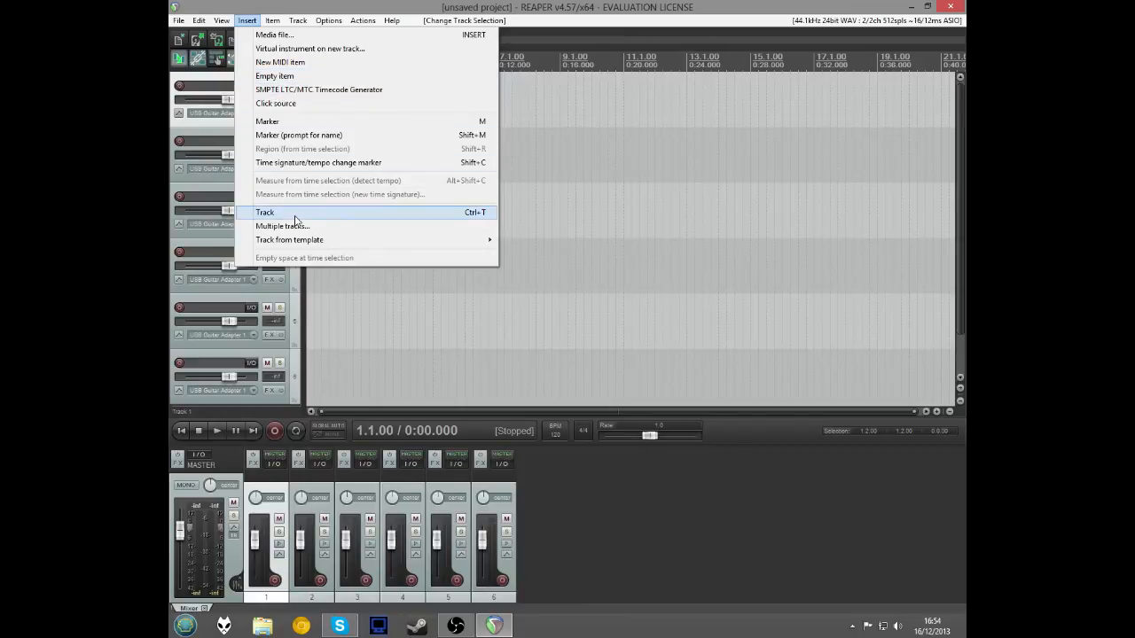
mouse_move(297, 75)
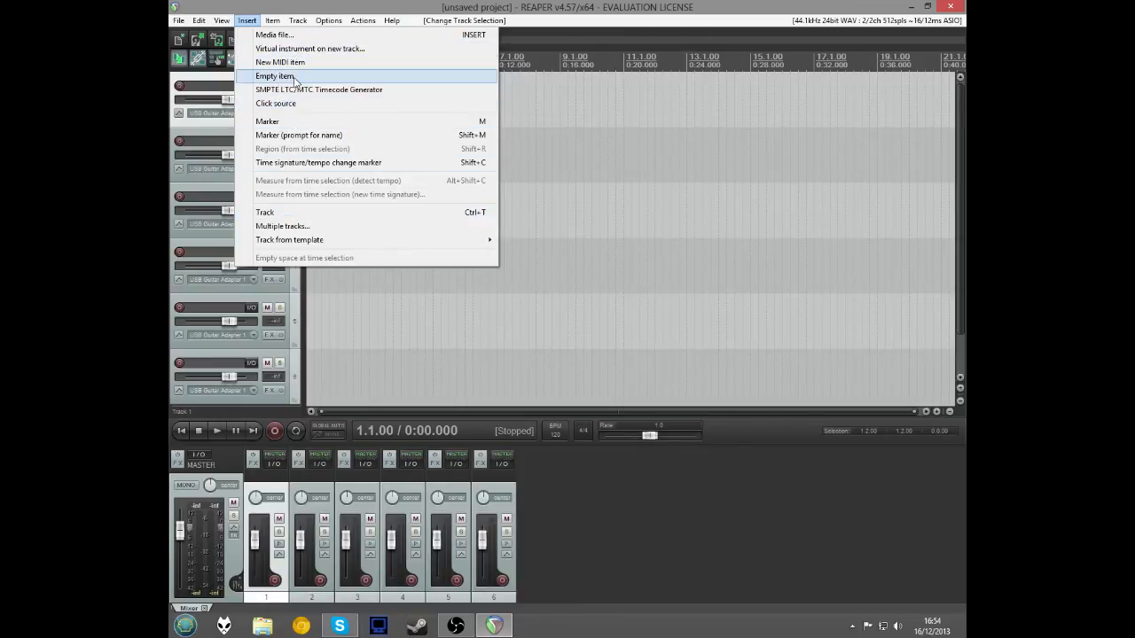
mouse_move(302, 62)
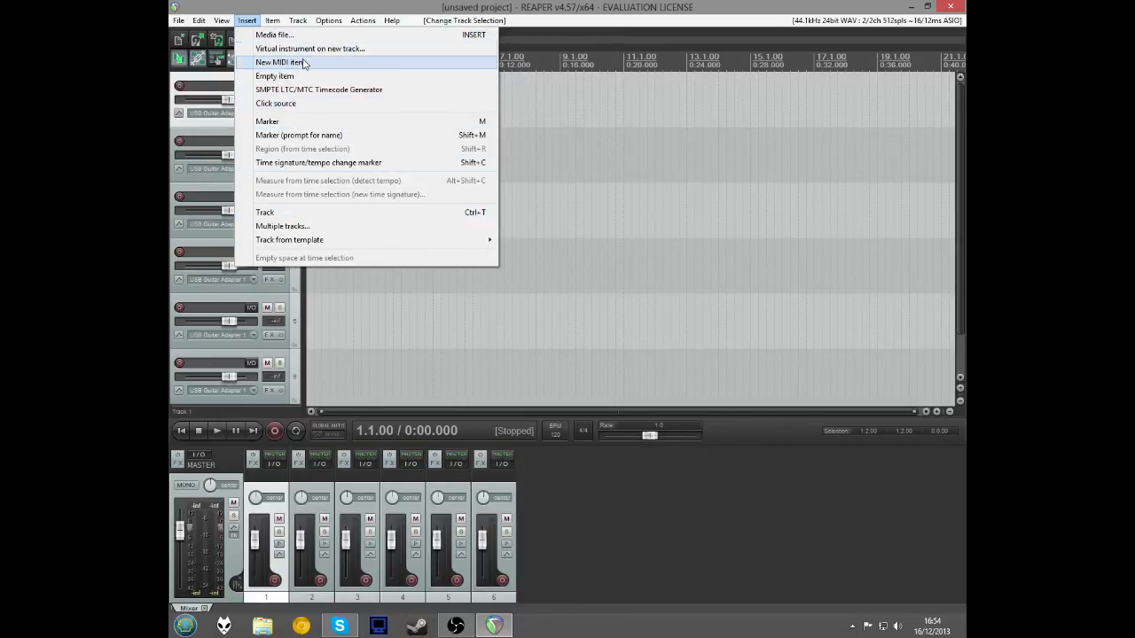
left_click(276, 62)
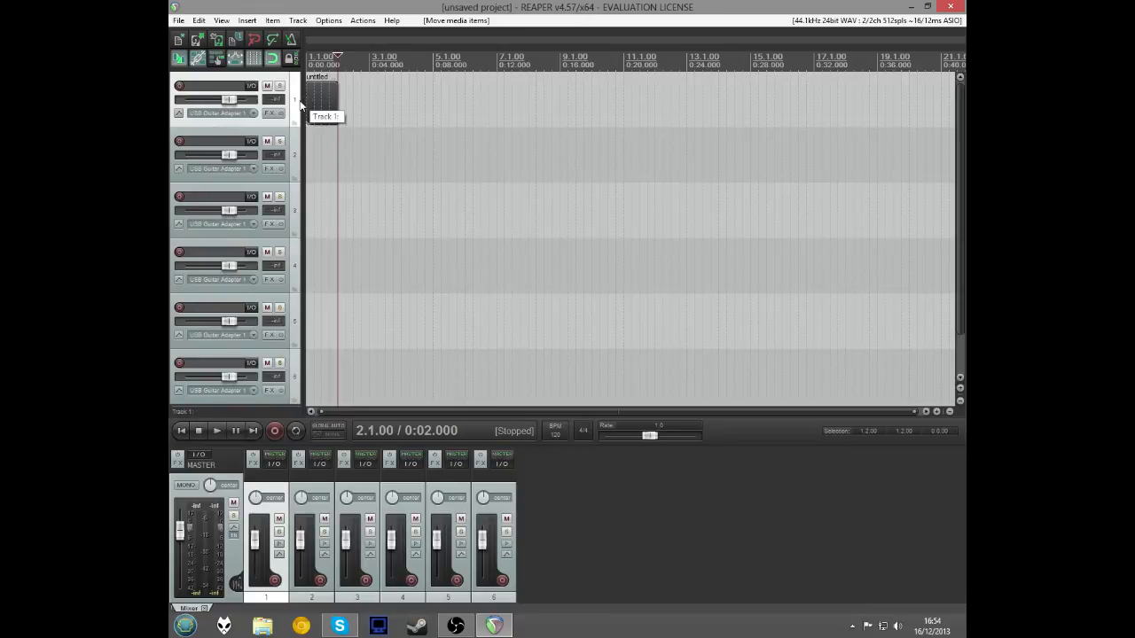
key("Delete")
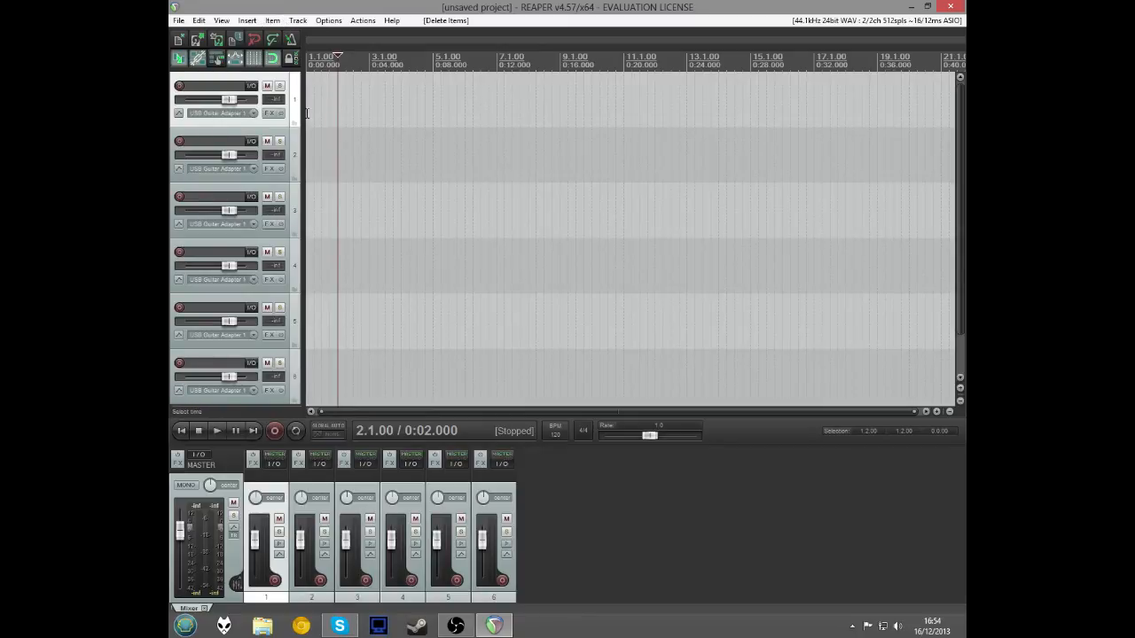
left_click(229, 85)
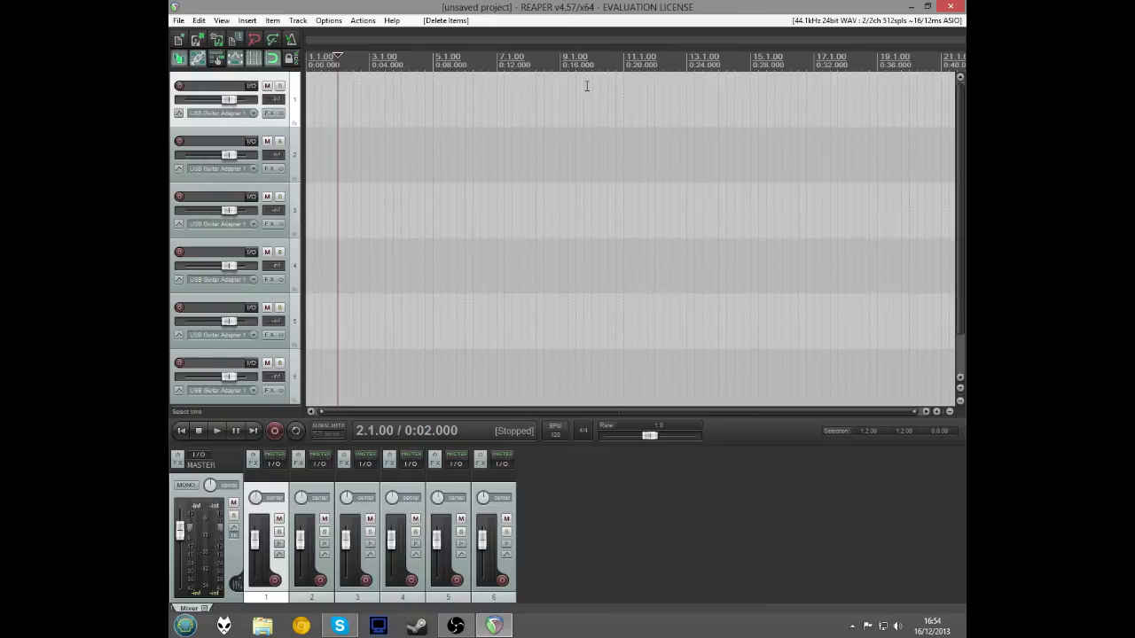
mouse_move(841, 95)
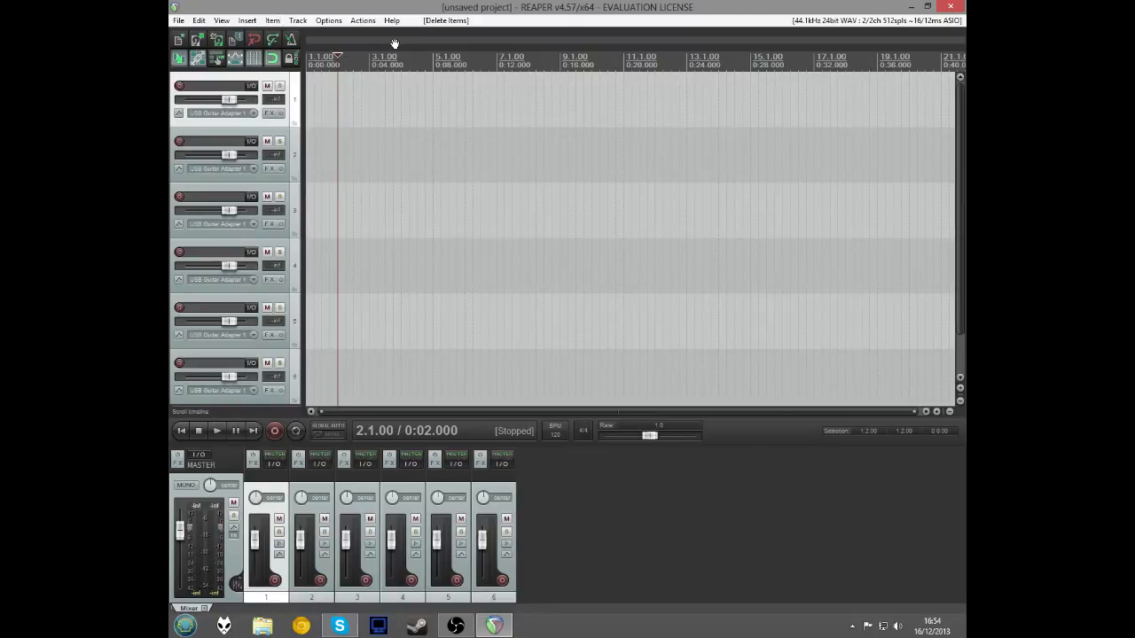
mouse_move(395, 132)
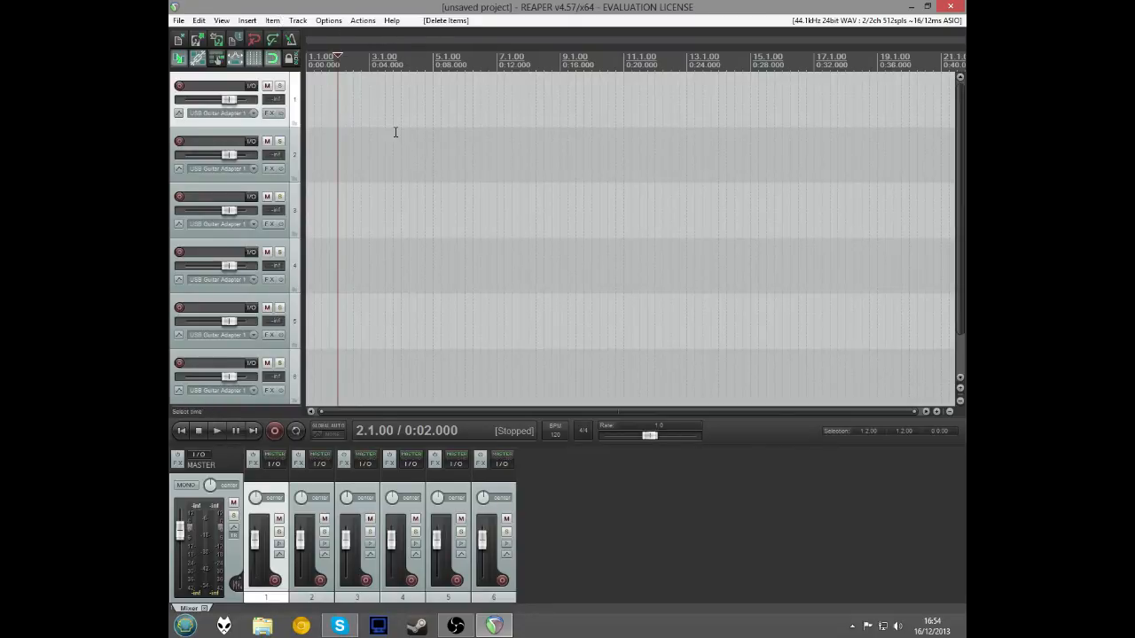
left_click(274, 20)
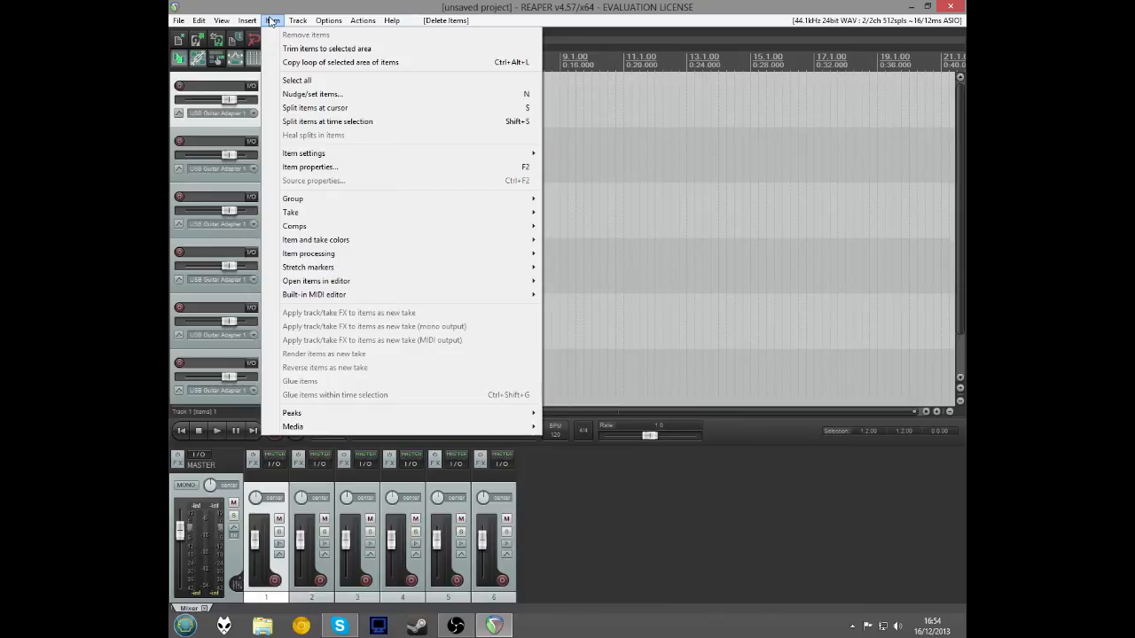
Step: Browse the Options and Insert menus and insert a new MIDI item on track 1
left_click(327, 19)
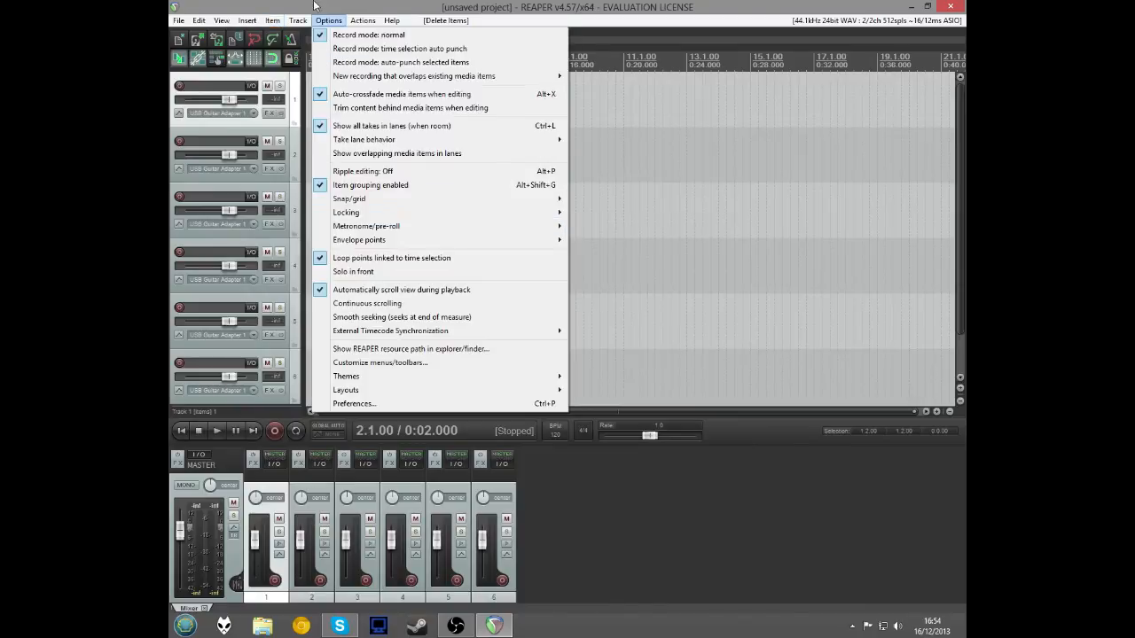
left_click(254, 20)
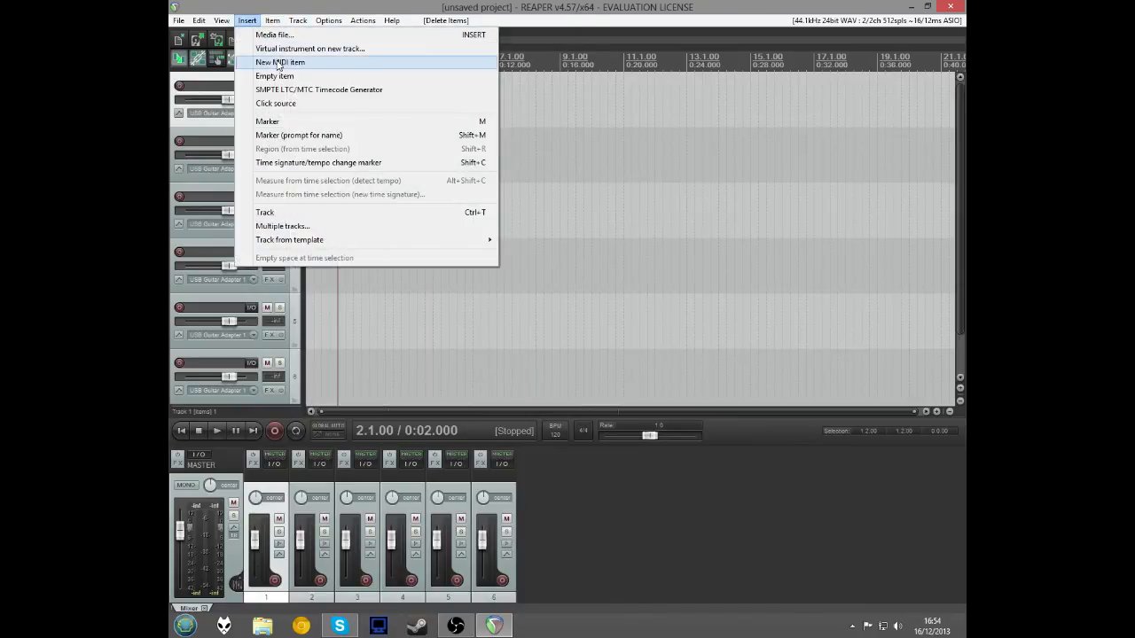
left_click(286, 62)
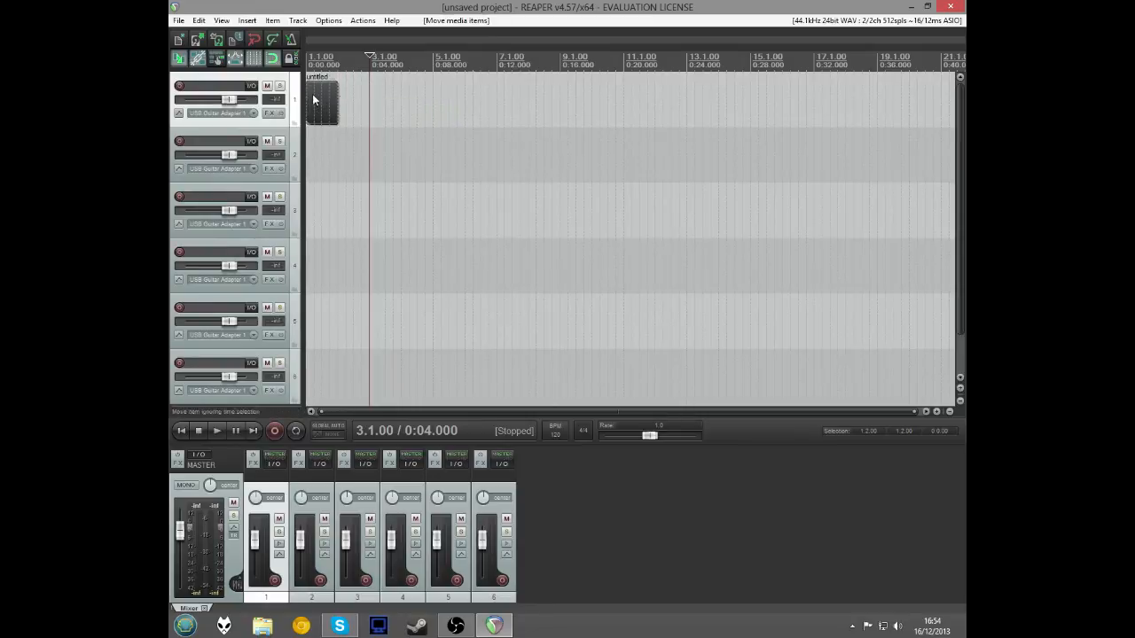
Step: Select and delete the MIDI item, leaving track 1 empty with Options menu open
left_click(275, 20)
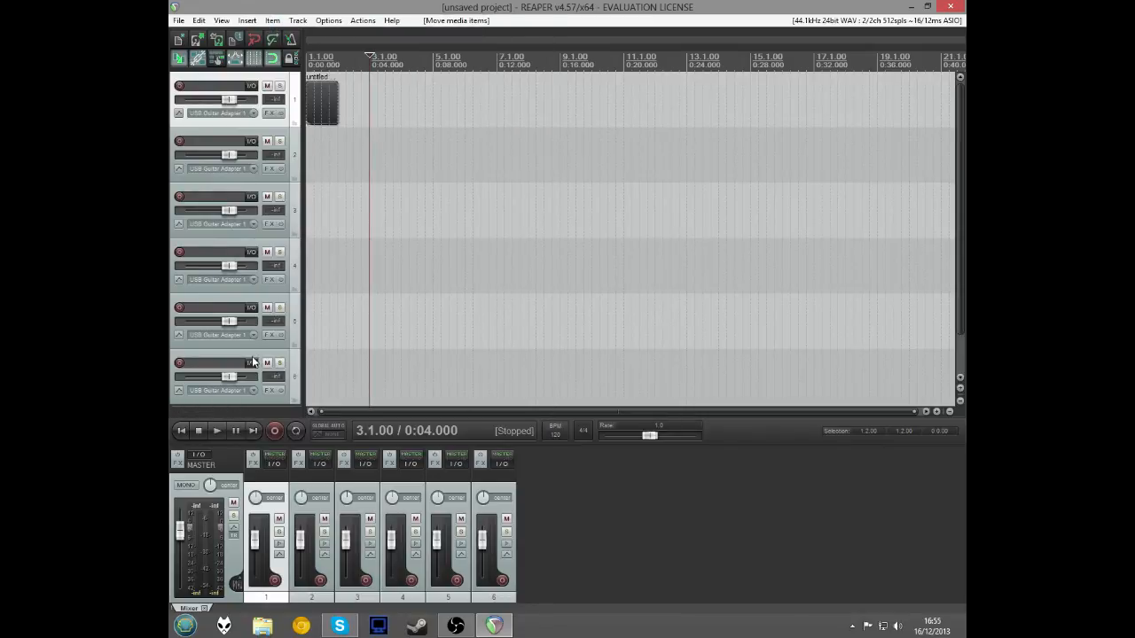
key("Delete")
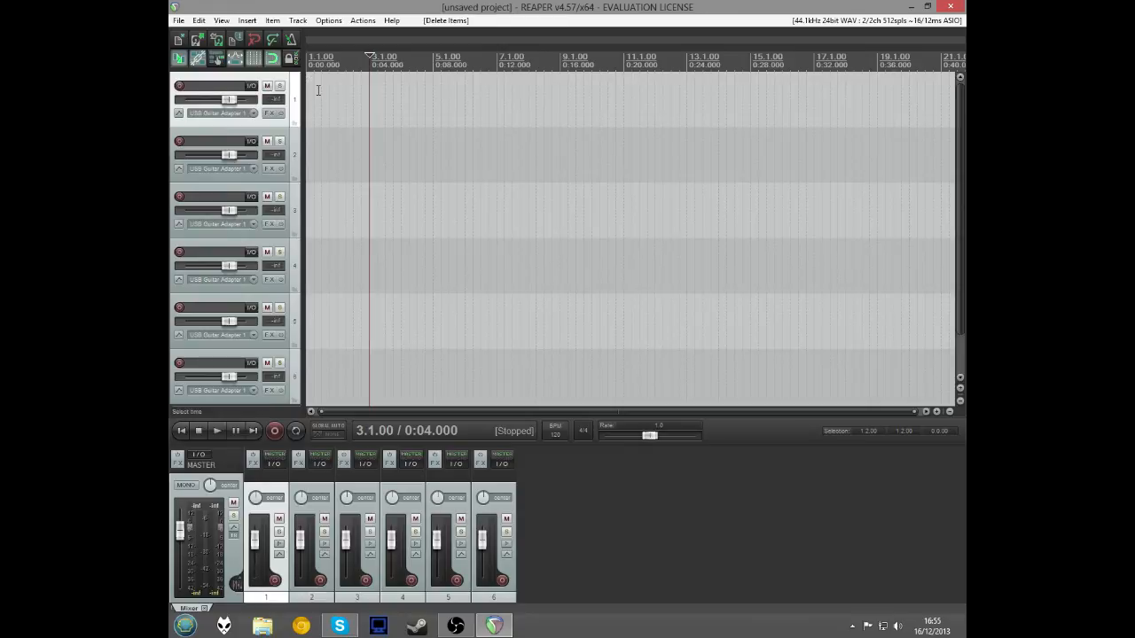
left_click(329, 19)
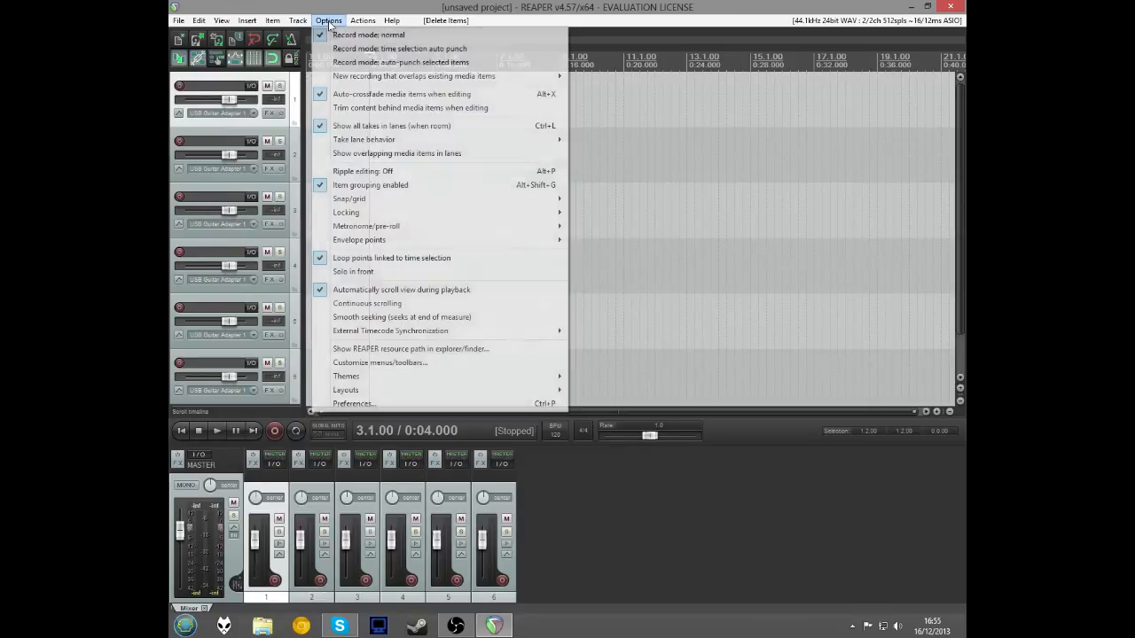
mouse_move(346, 391)
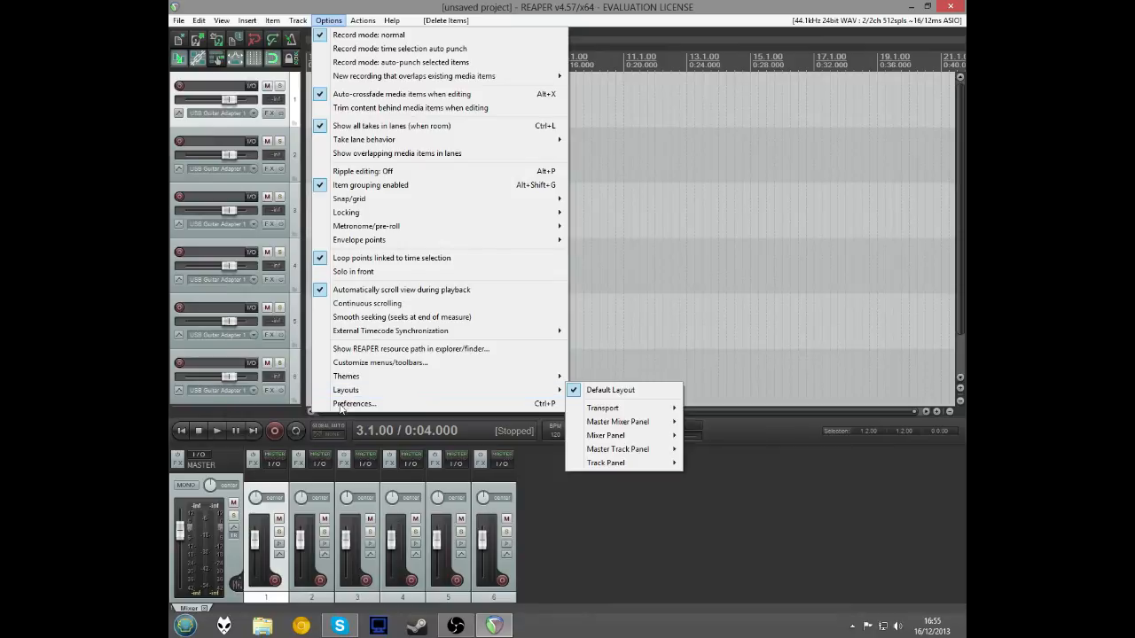
Step: Open Preferences on the ASIO4ALL v2 audio device page and reposition the window
left_click(354, 404)
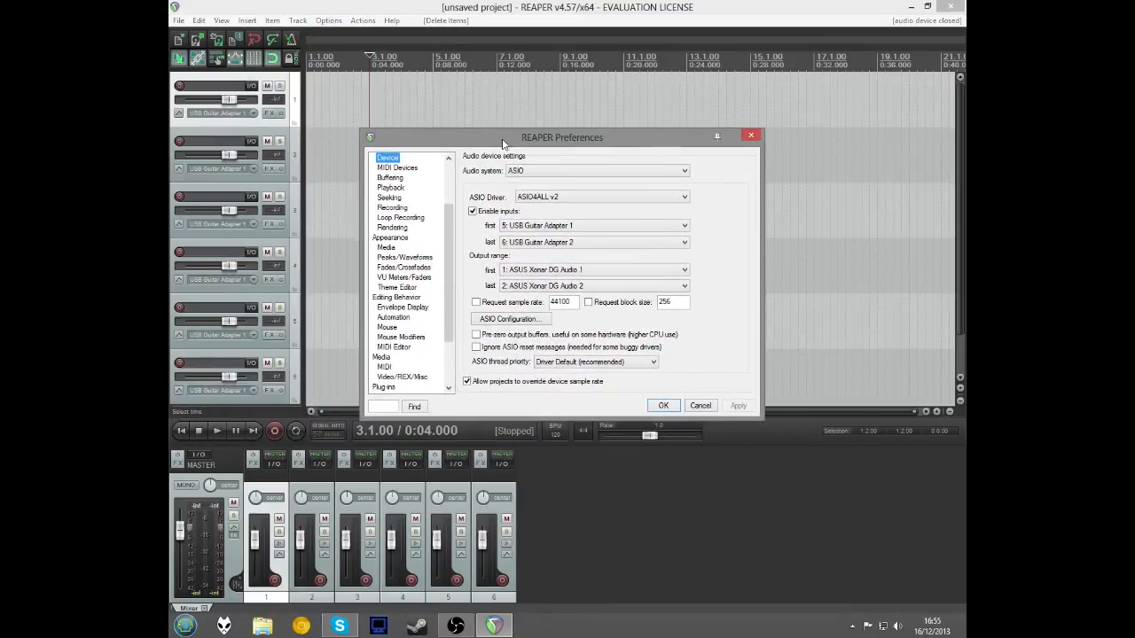
left_click_drag(561, 138, 527, 158)
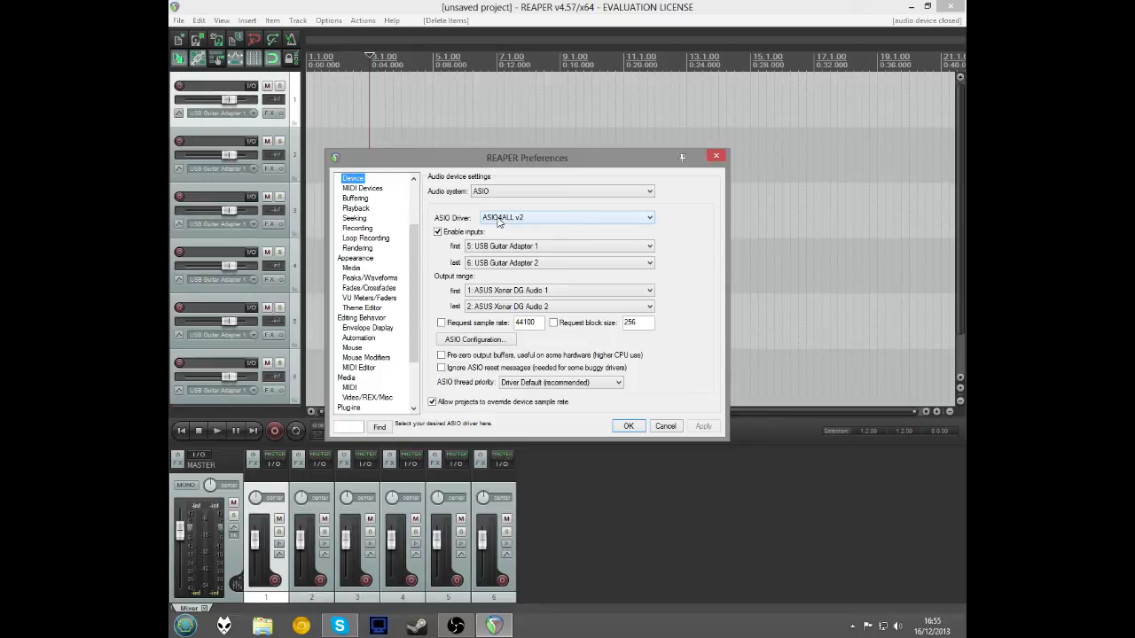
left_click_drag(527, 158, 511, 162)
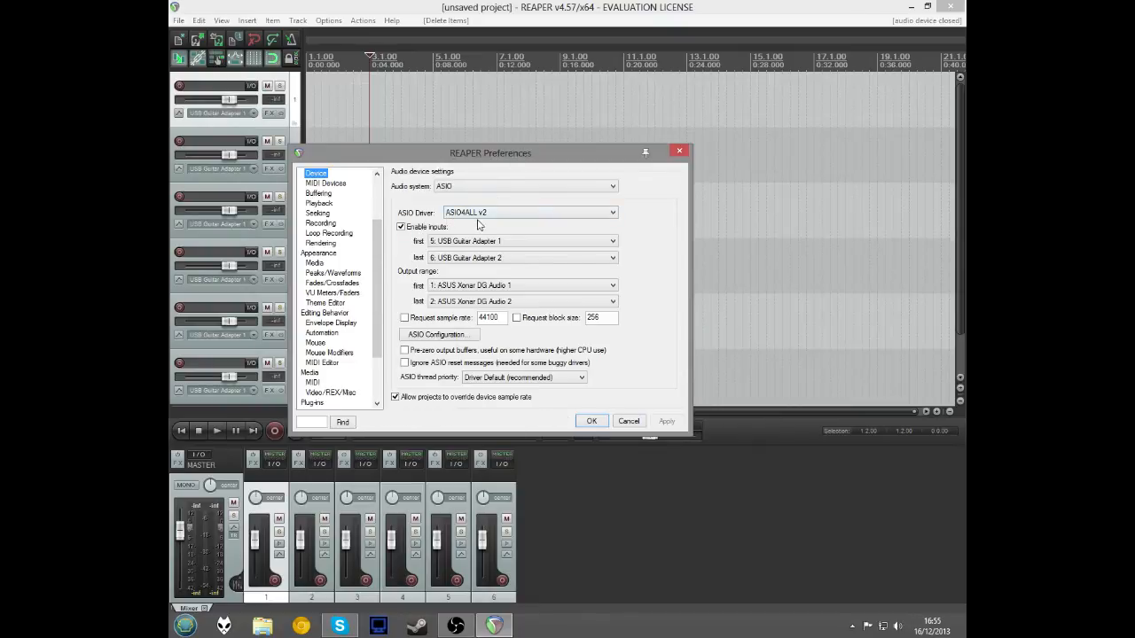
left_click_drag(491, 152, 549, 125)
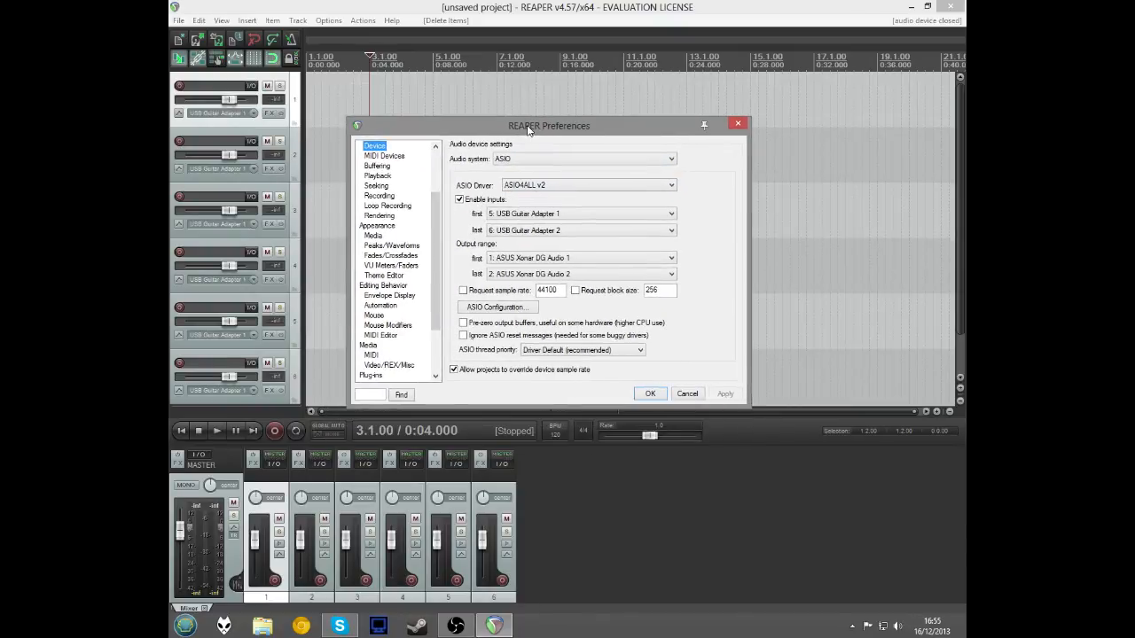
mouse_move(739, 126)
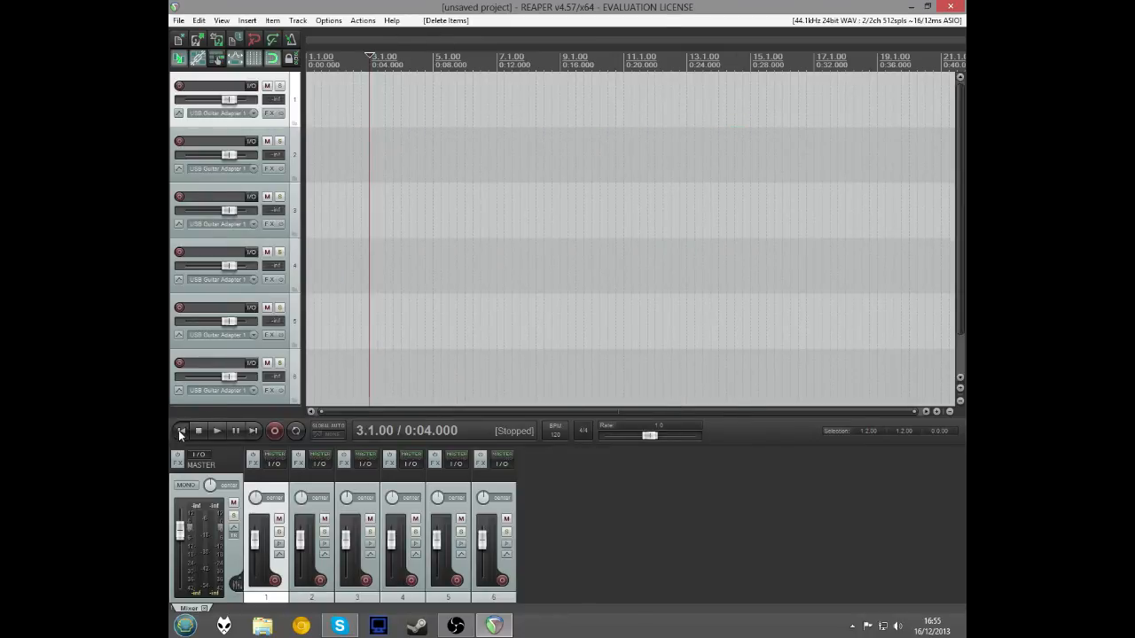
Step: Return the play position to the project start at 1.1.00
left_click(181, 431)
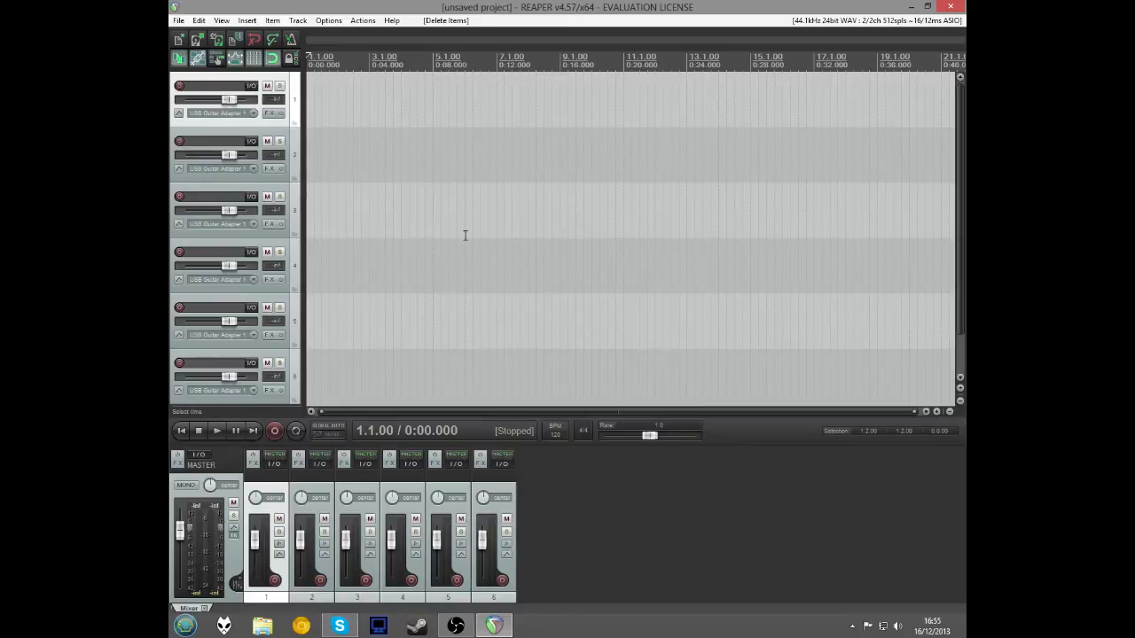
mouse_move(461, 236)
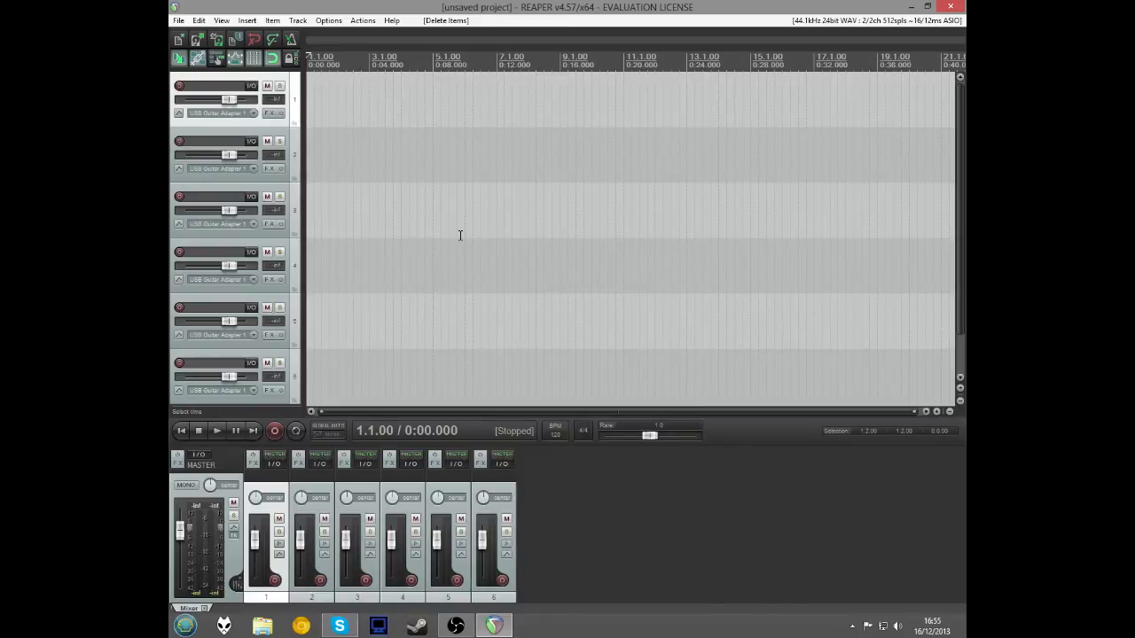